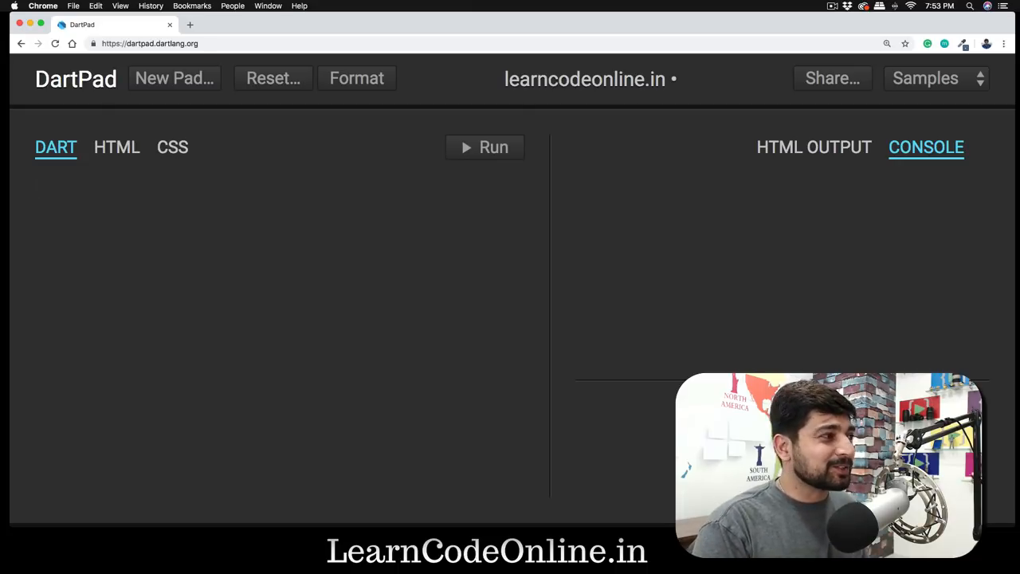
Declare an empty 'class Hero {}' in the Dart editor
left_click(35, 186)
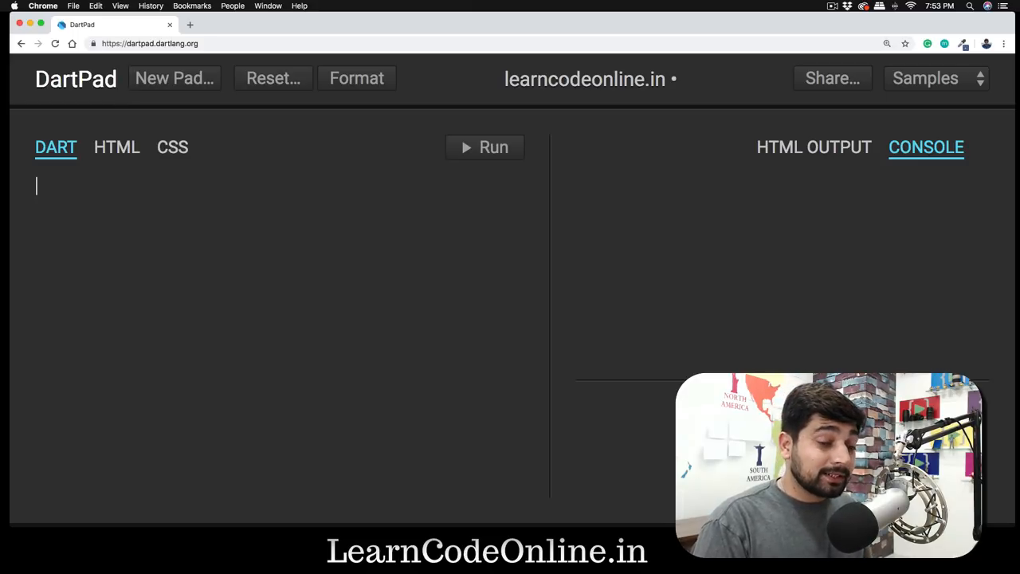
type("class")
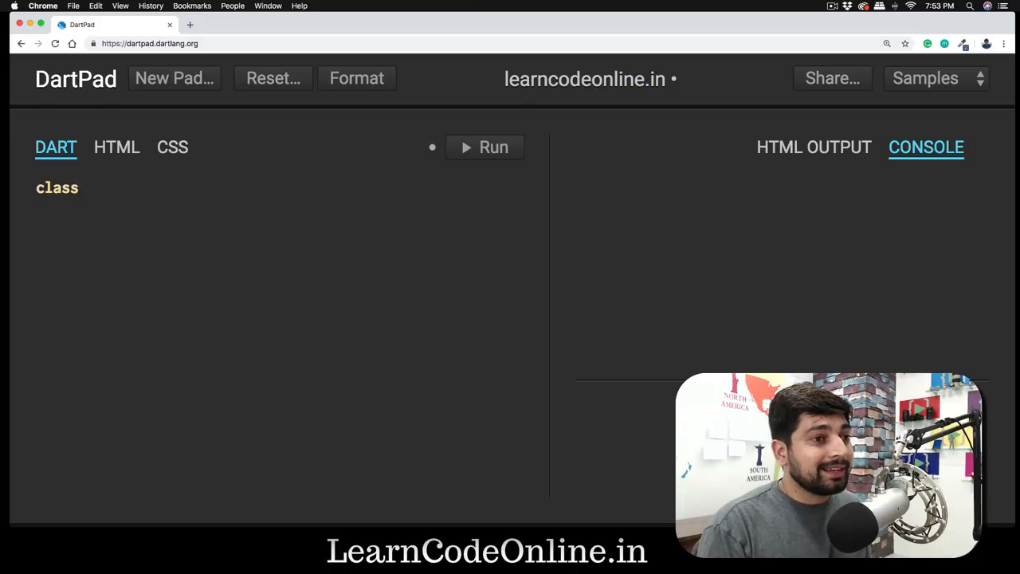
left_click(484, 146)
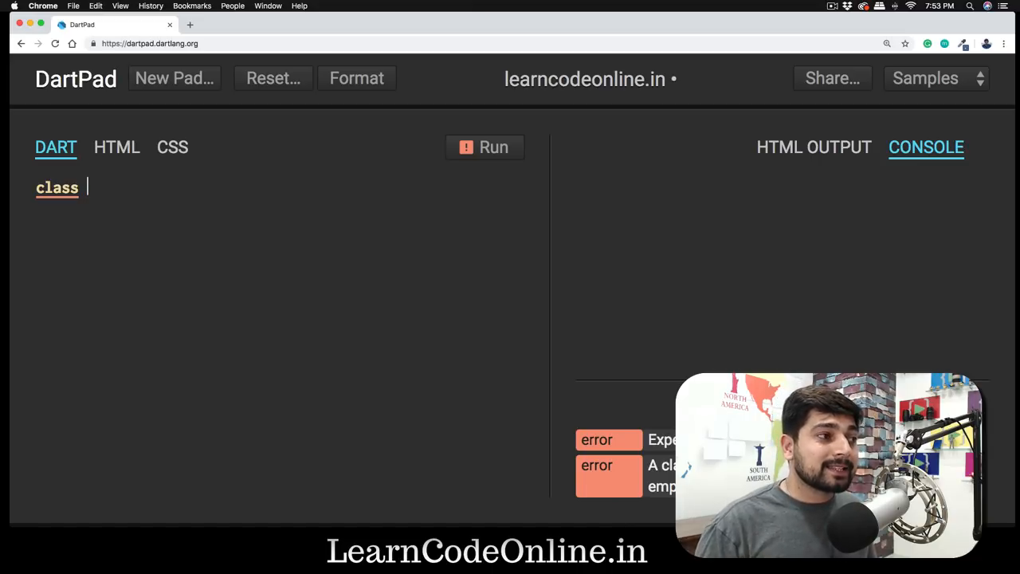
type("He")
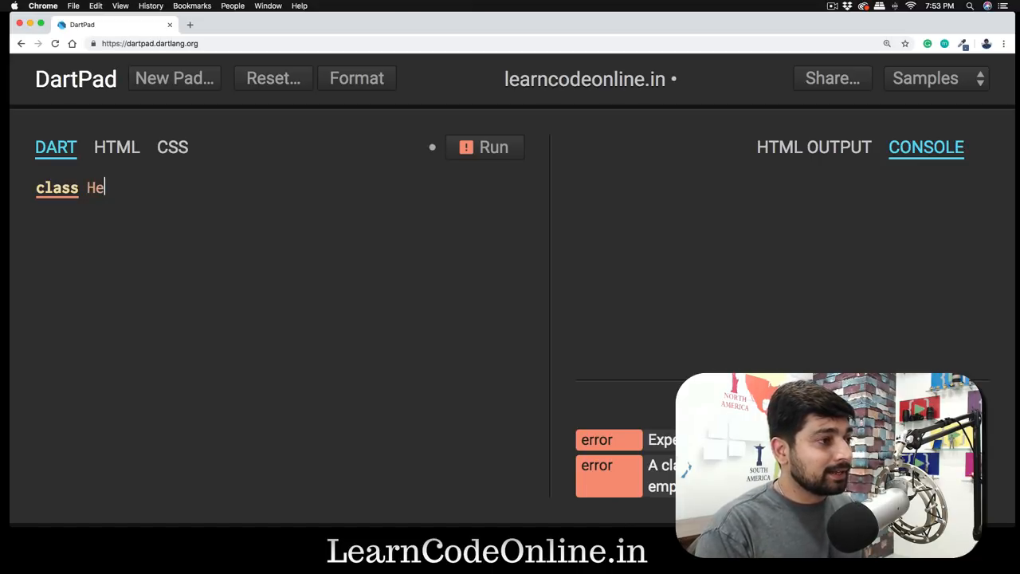
type("ro")
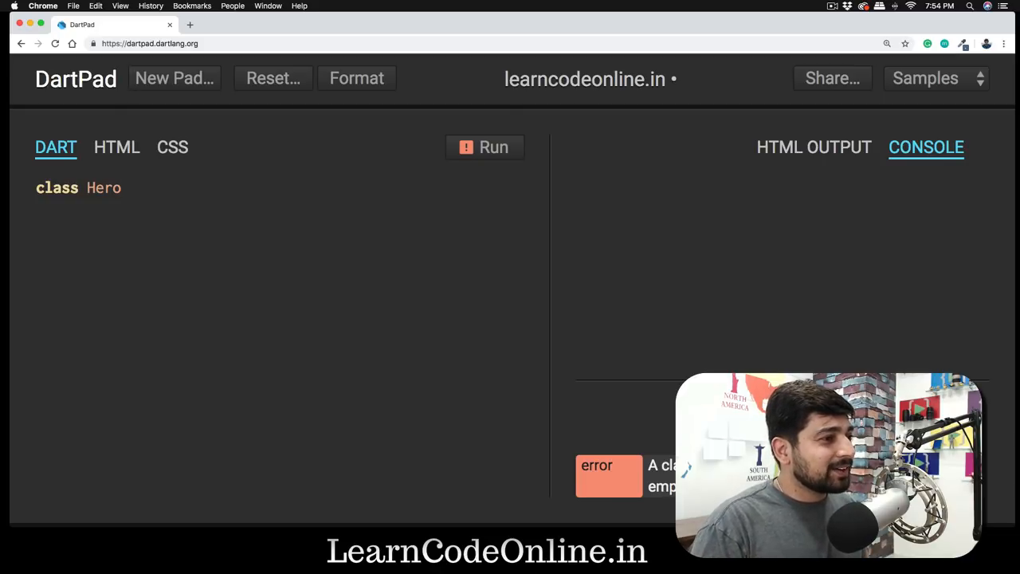
type("{}")
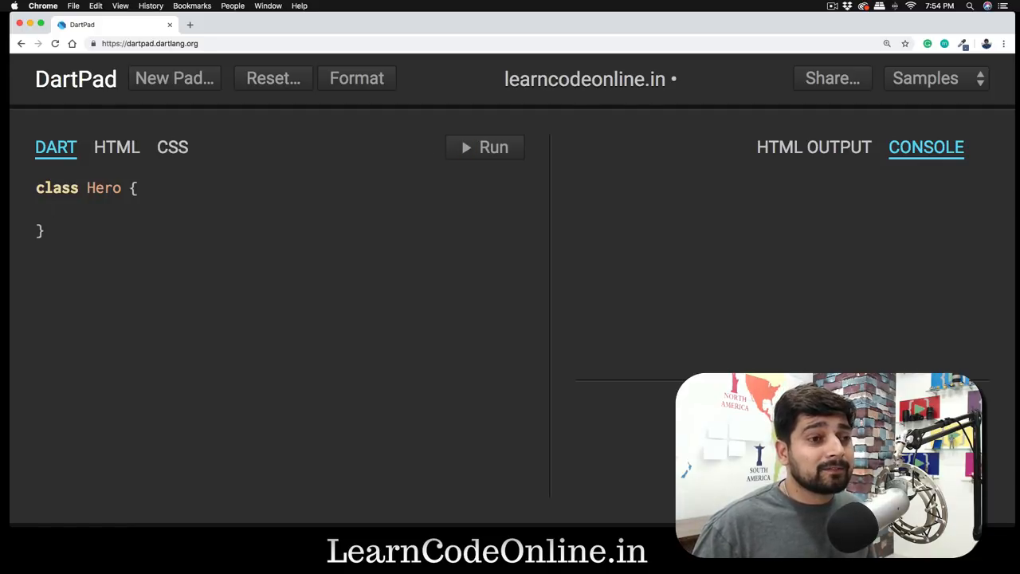
Add a 'String name;' field inside the Hero class, followed by blank lines
left_click(56, 209)
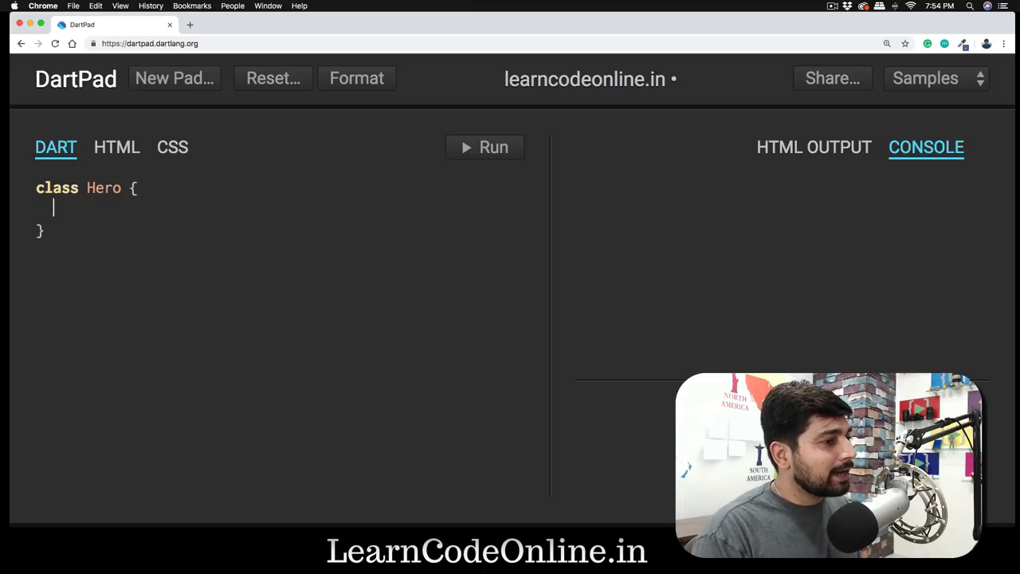
type("String")
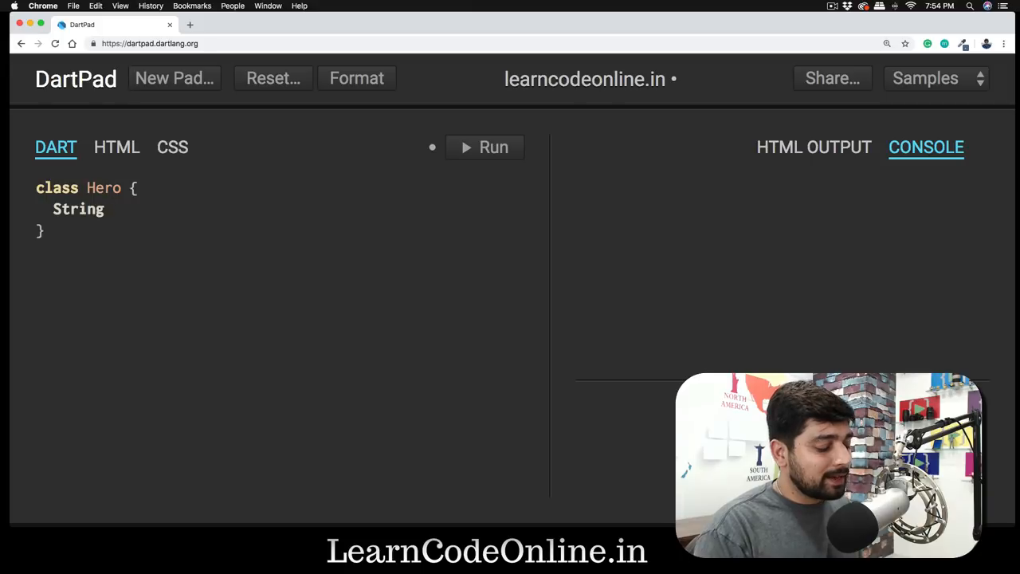
type("name;")
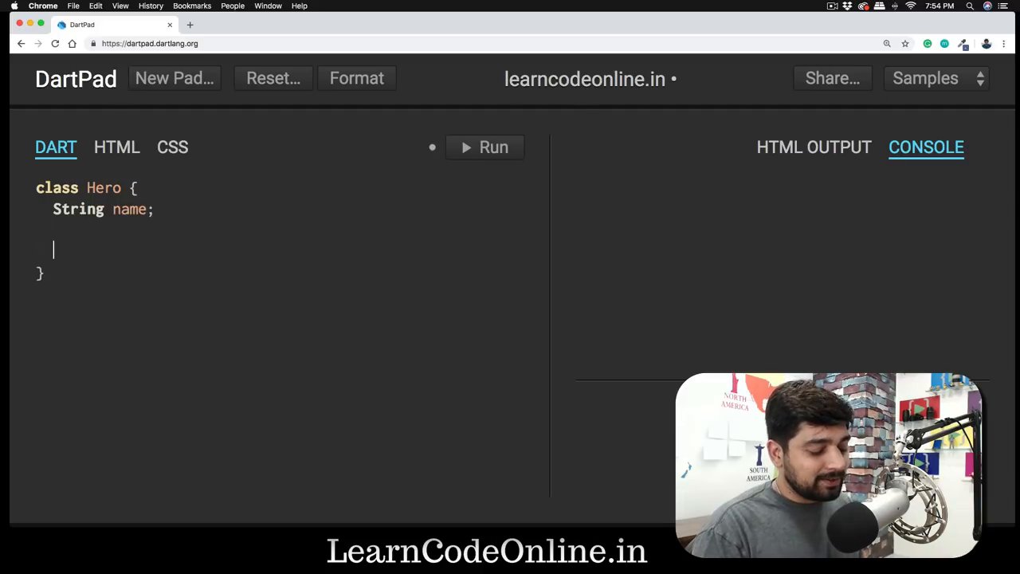
key("enter")
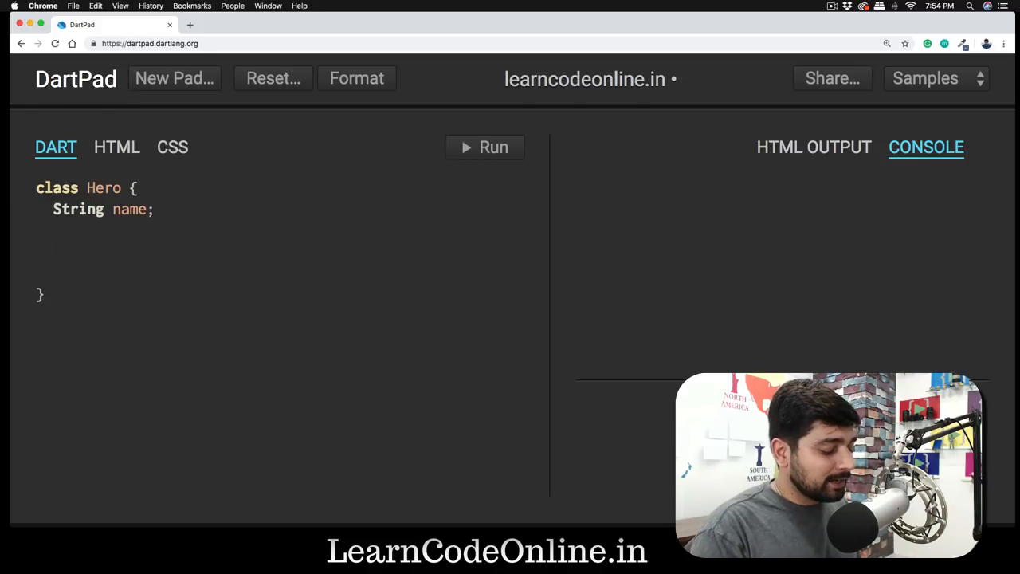
Write a myPower() method containing print('I can fly'); and fix the 'ccan' typo
type("myPower")
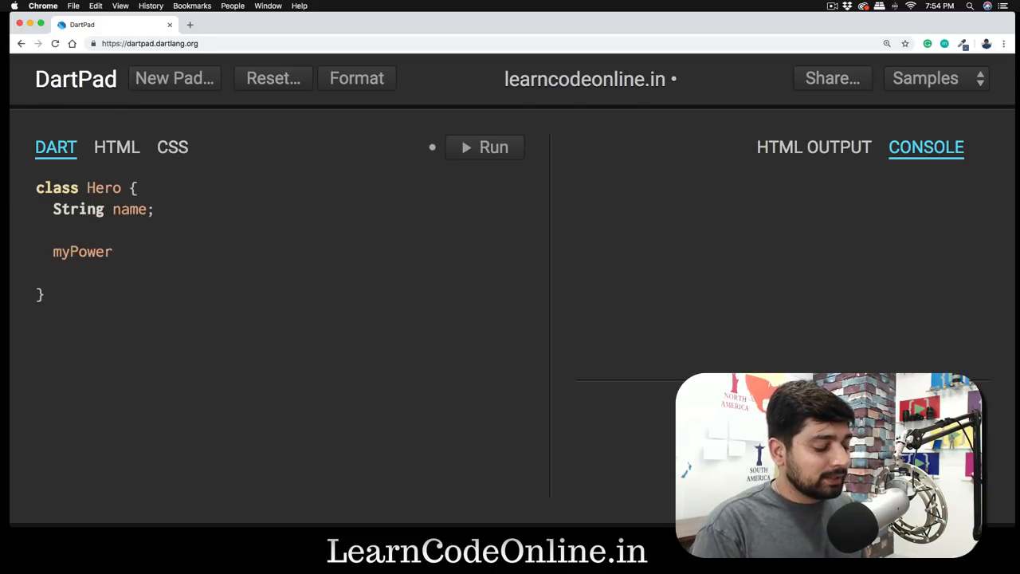
type("(){")
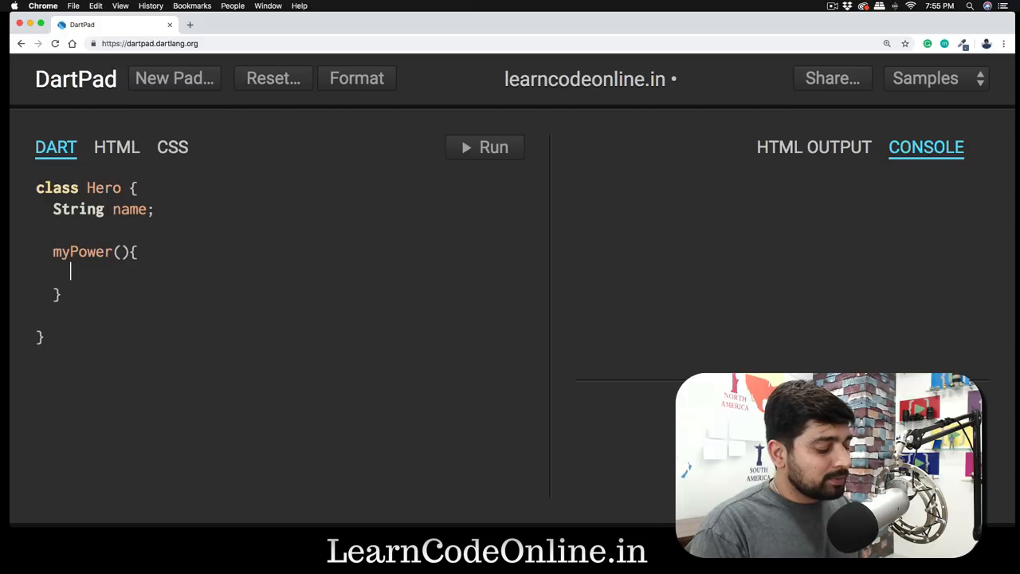
type("print()")
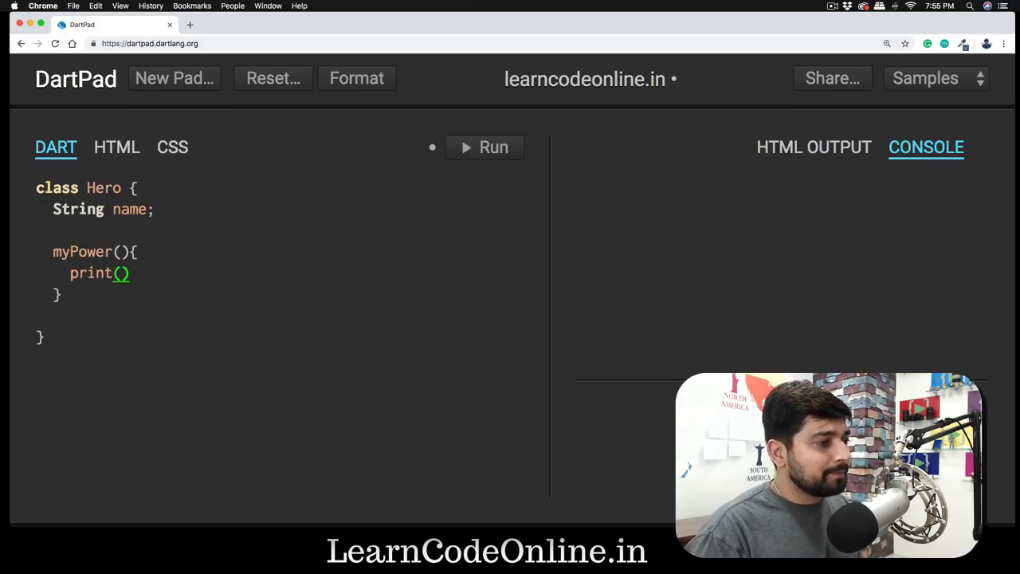
type("''")
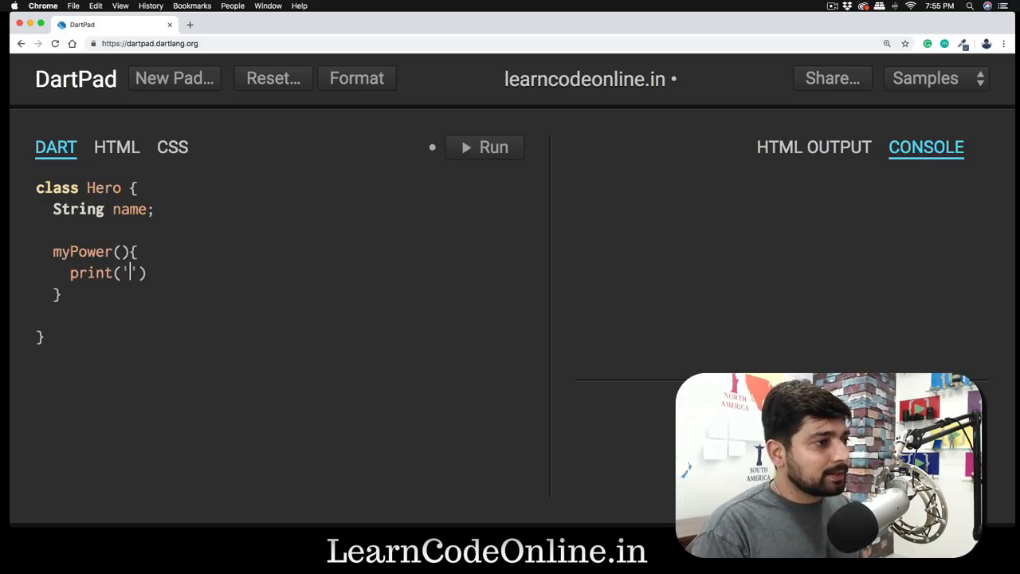
type("I ccan")
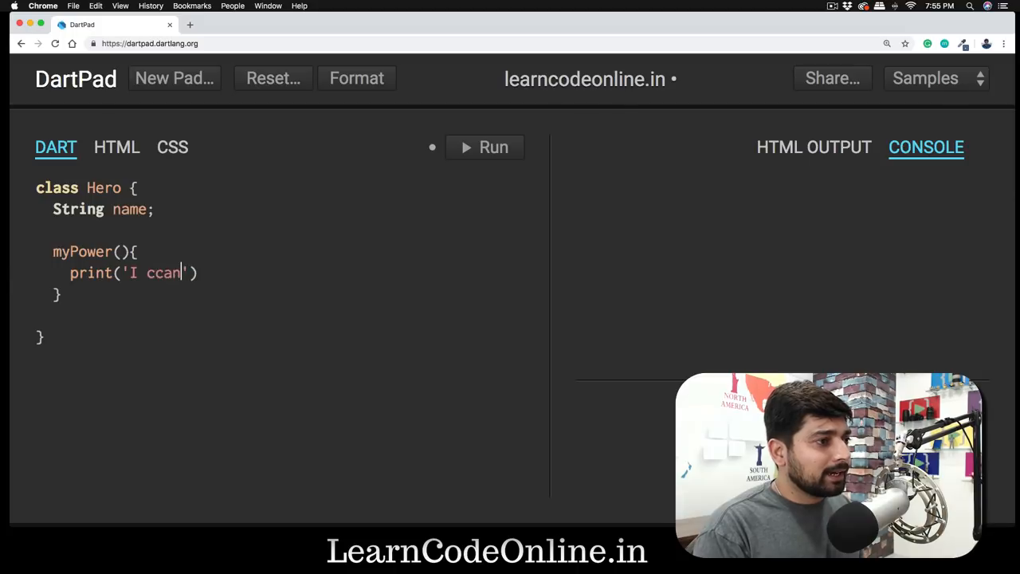
type("can")
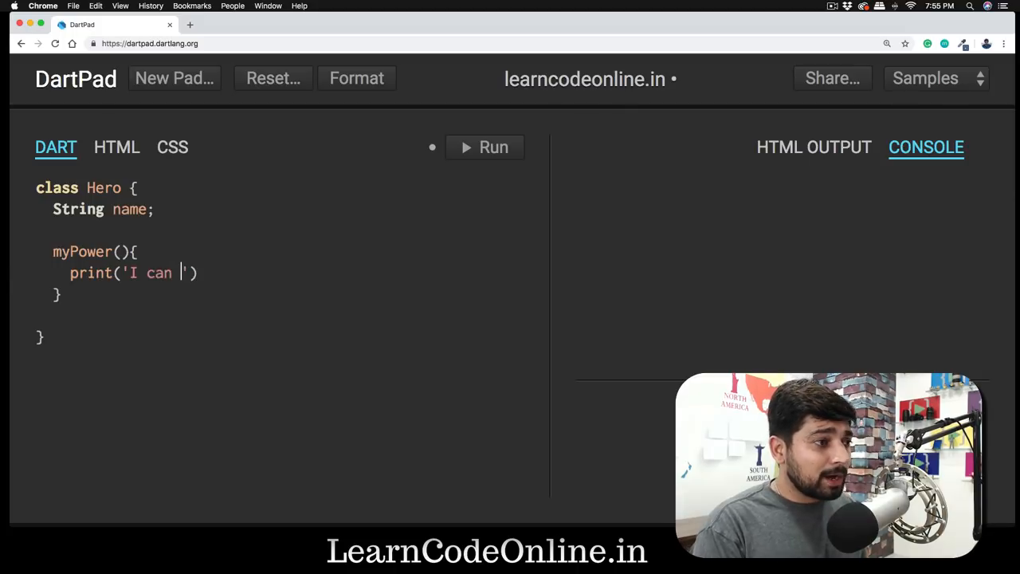
left_click(484, 147)
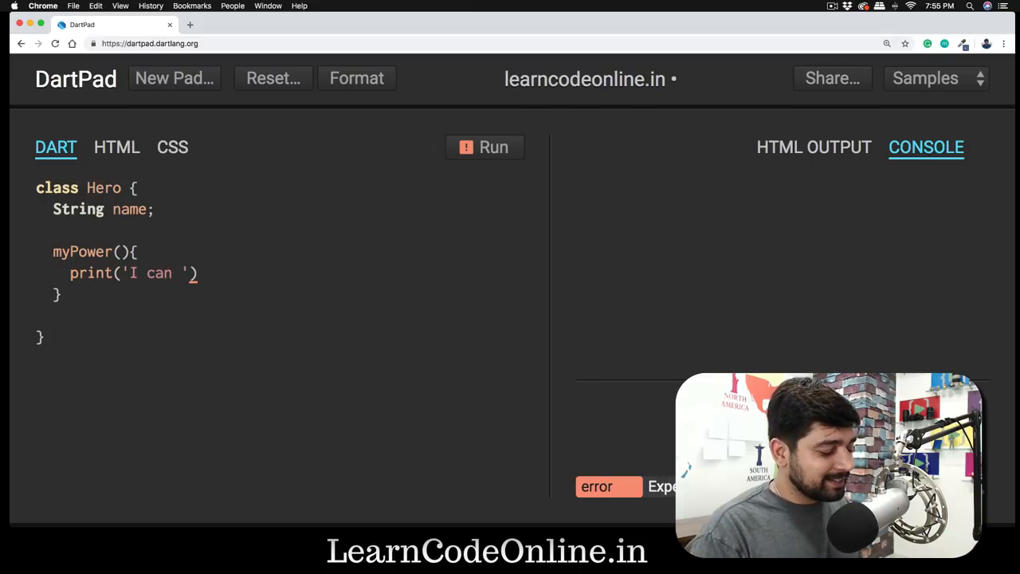
type("fly")
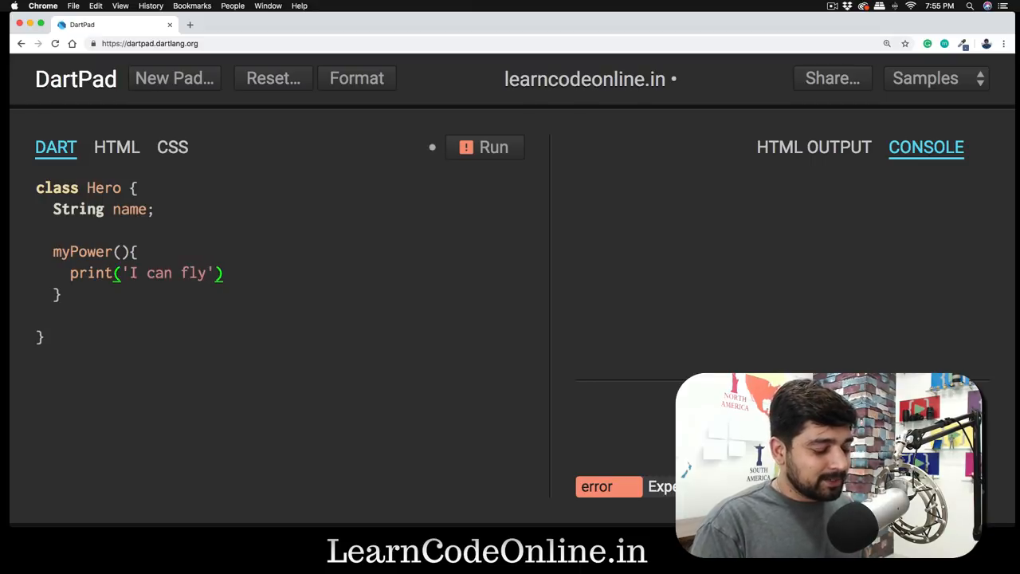
type(";")
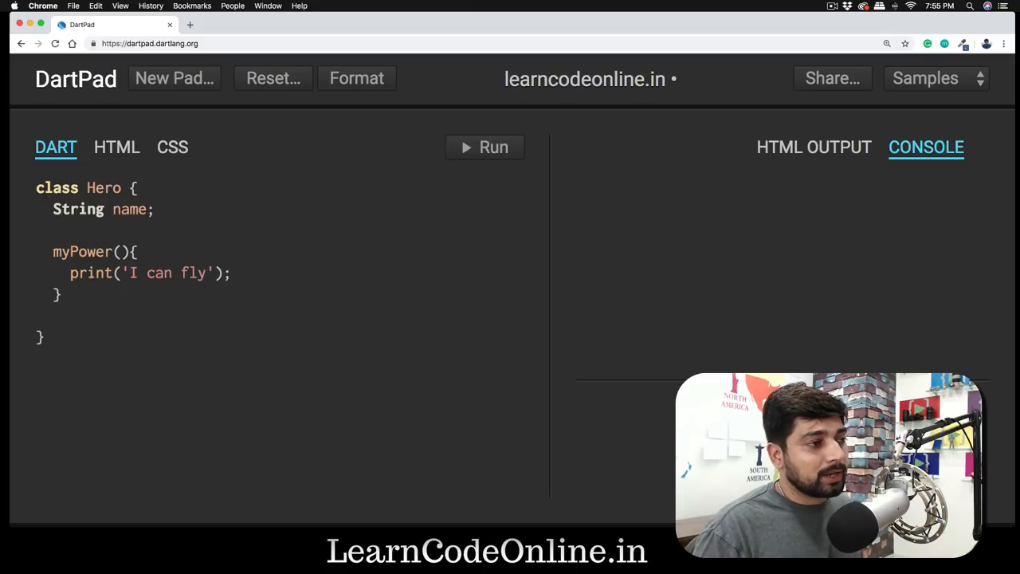
Insert blank lines at the top of the code above the Hero class
left_click(47, 229)
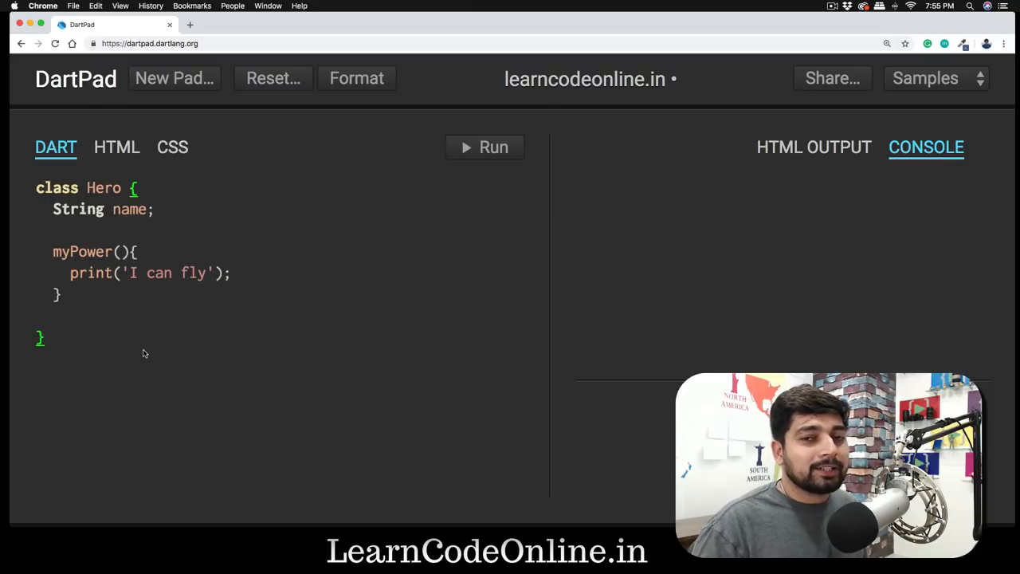
left_click(44, 335)
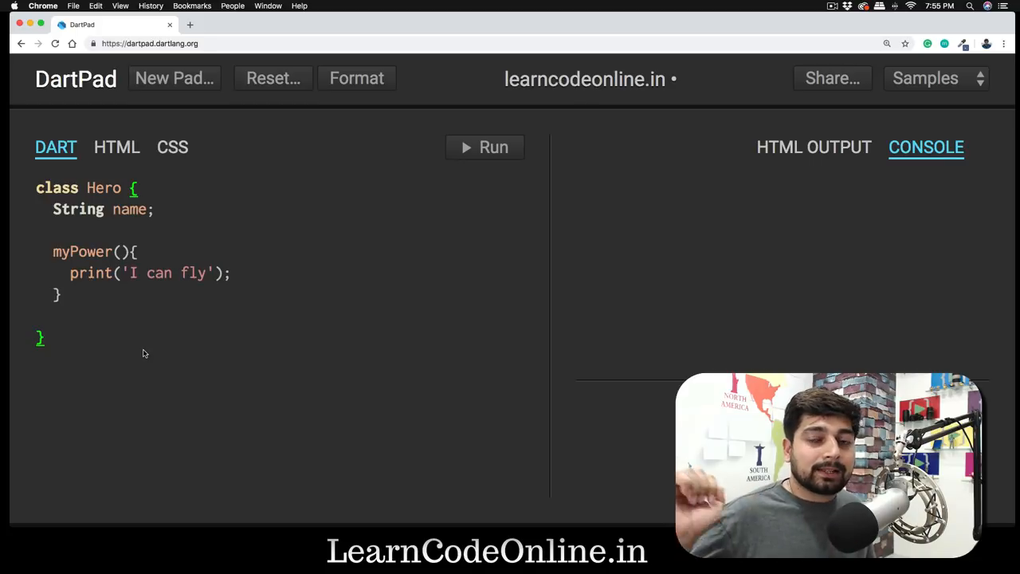
left_click(44, 335)
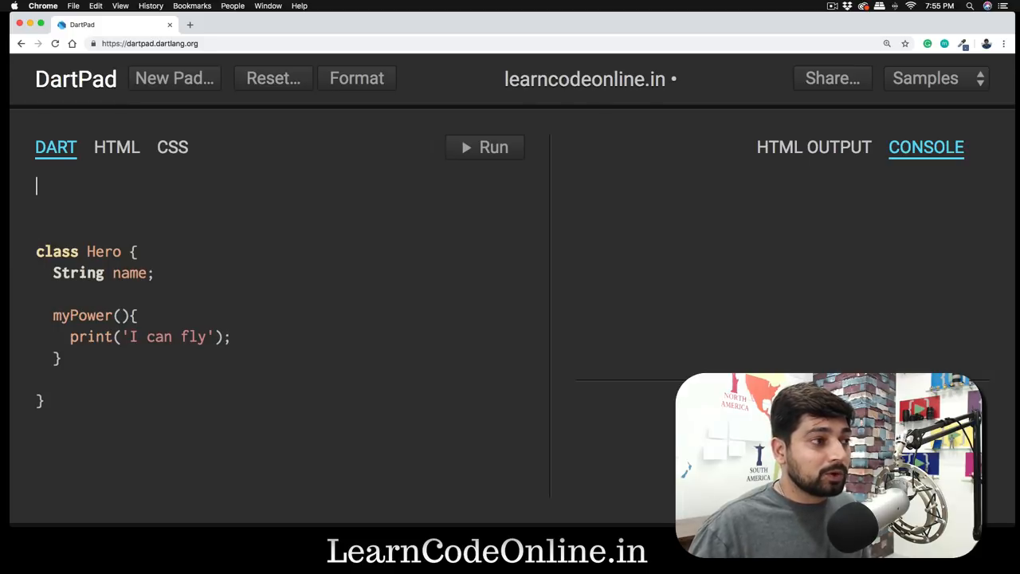
Write a 'void main() {' function and begin a var declaration inside it
type("void")
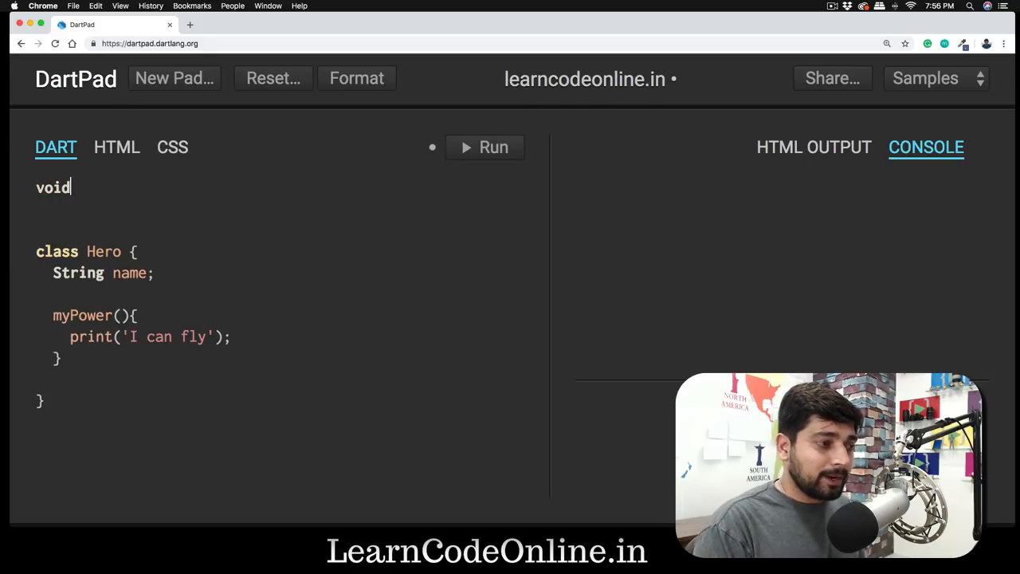
type("main()")
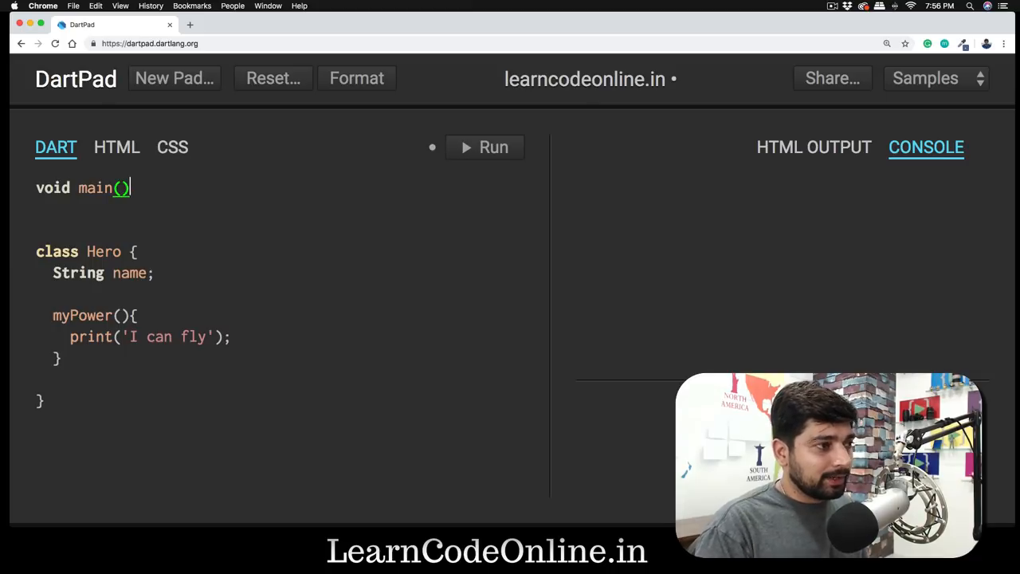
type("{")
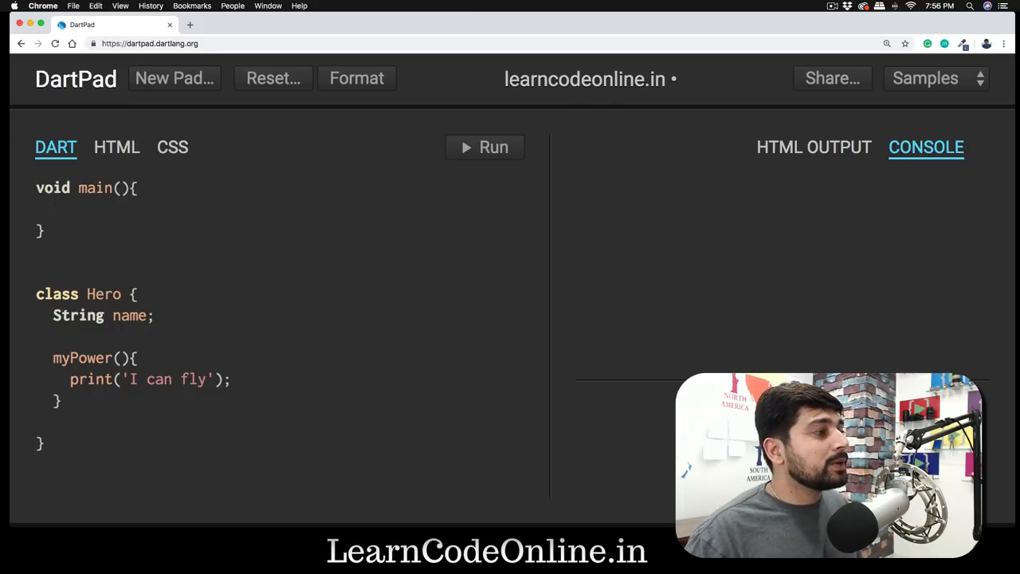
type("var")
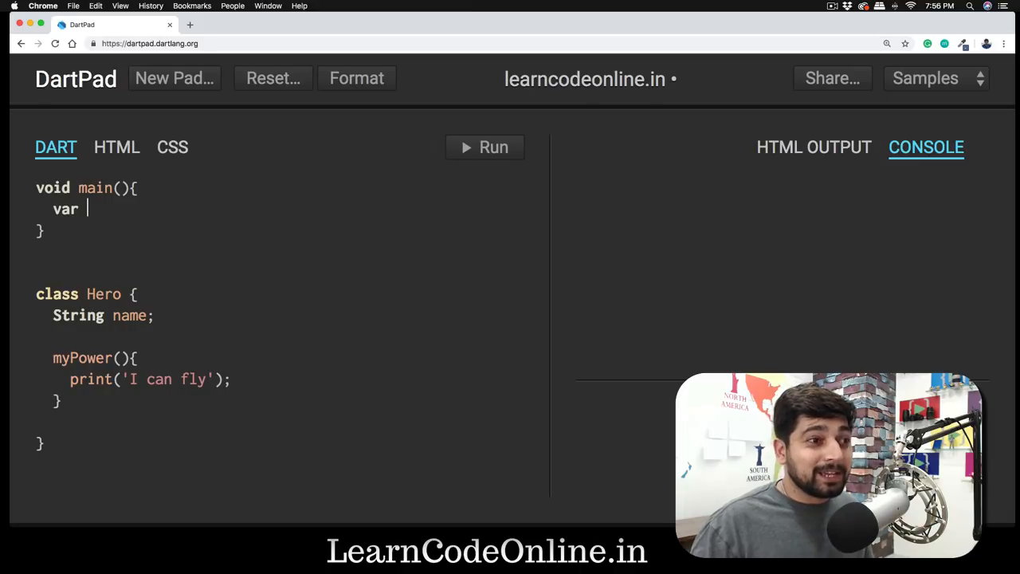
Complete the line as 'var superman = new Hero();' inside main()
type("superman")
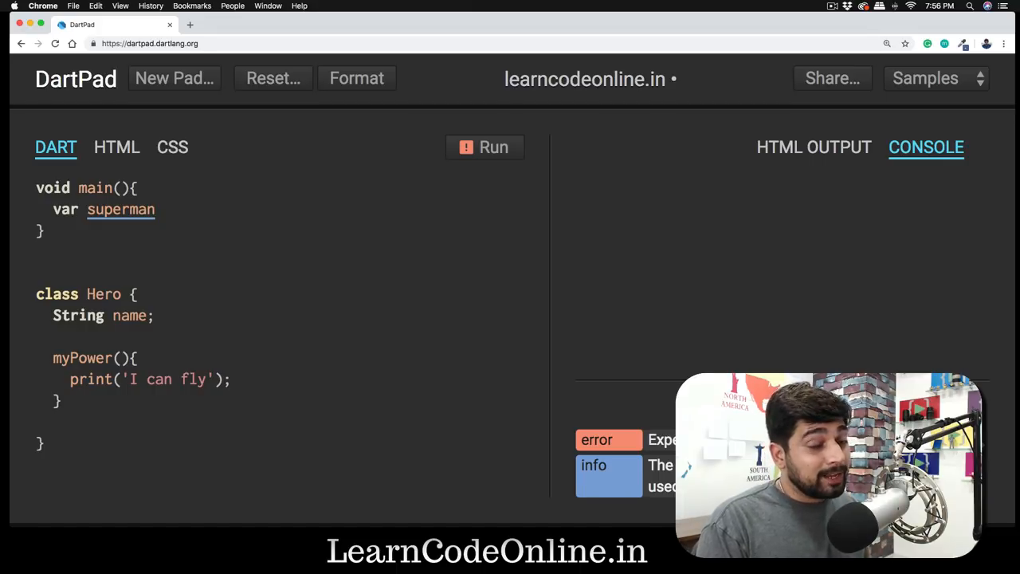
type("= Hero")
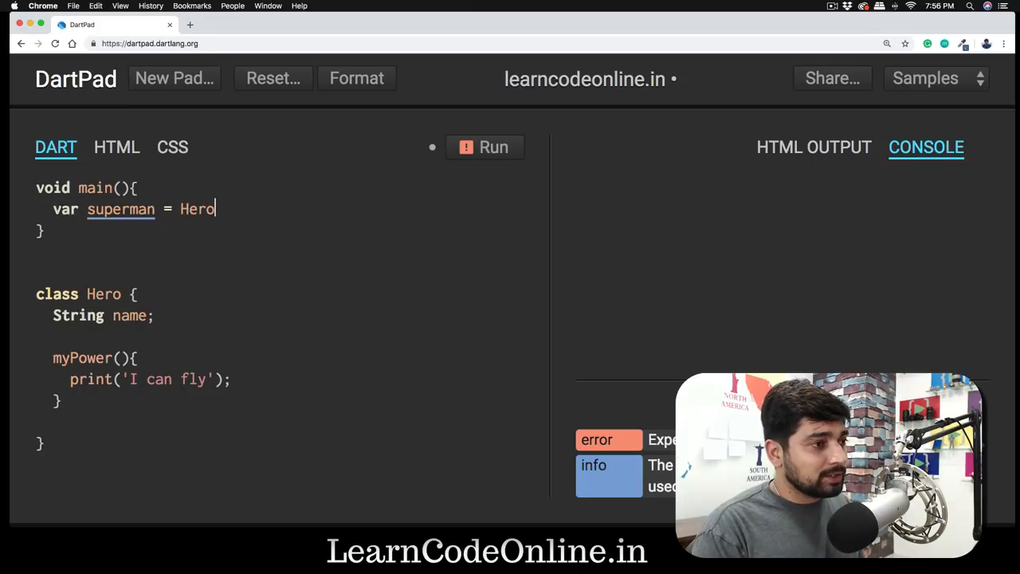
type("();")
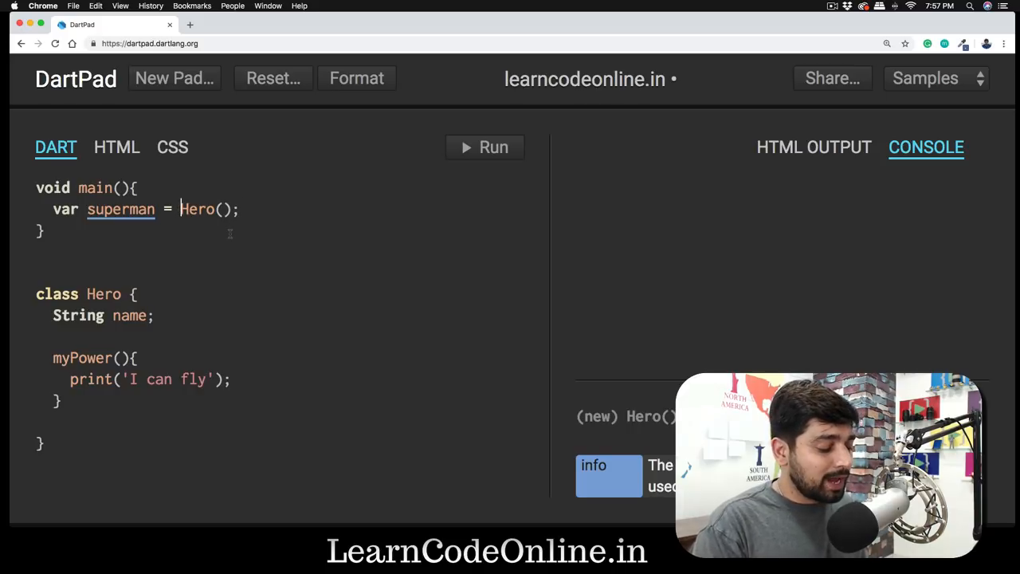
type("new")
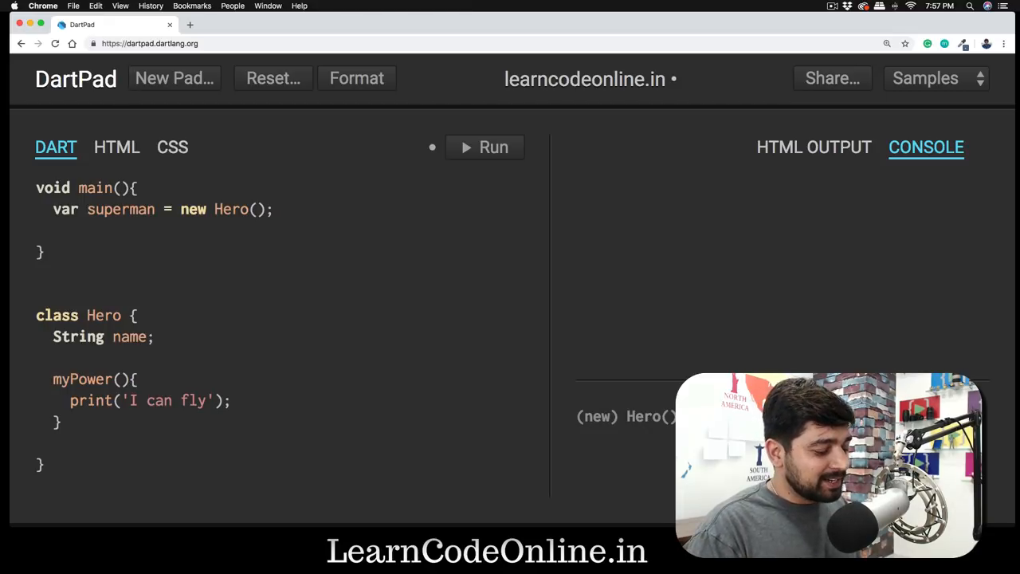
Start a new line 'superman.' and try the name and myPower member names
type("superman")
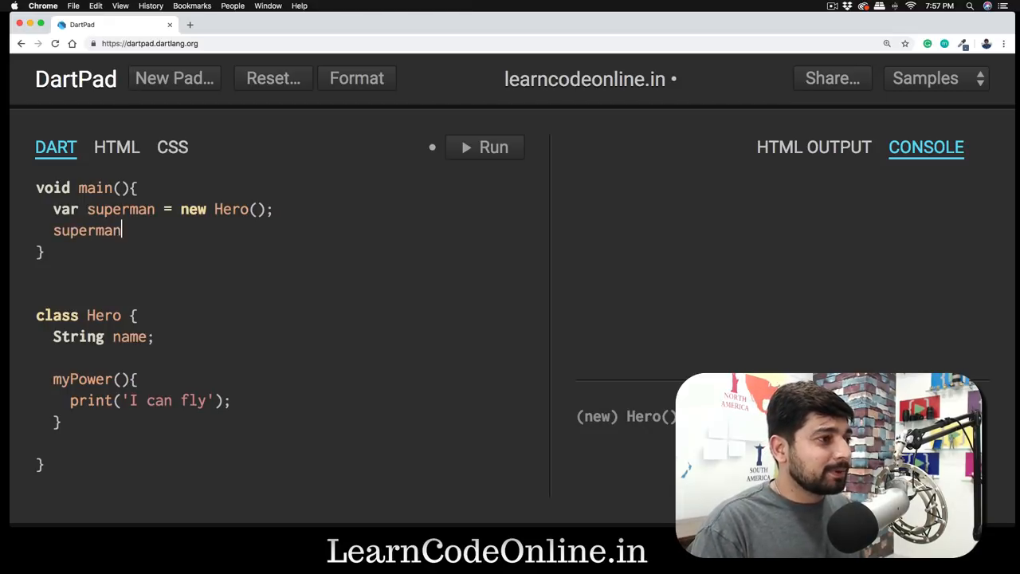
type(".")
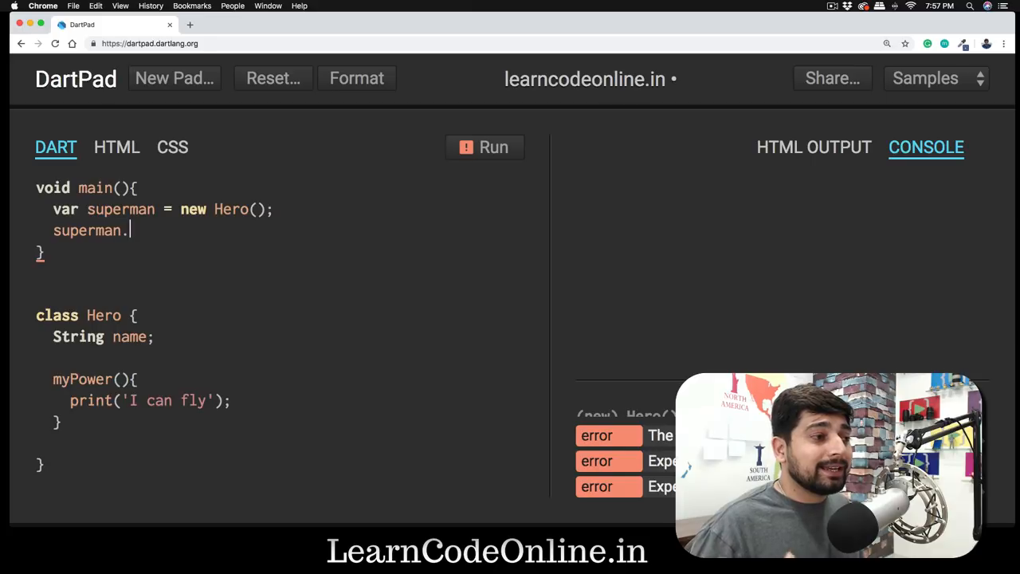
type("a")
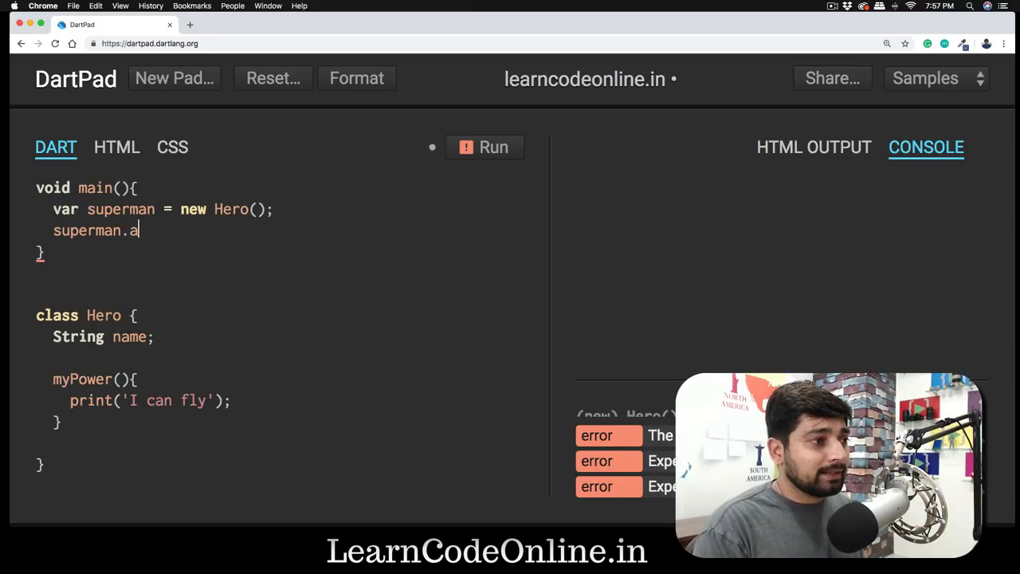
type("name")
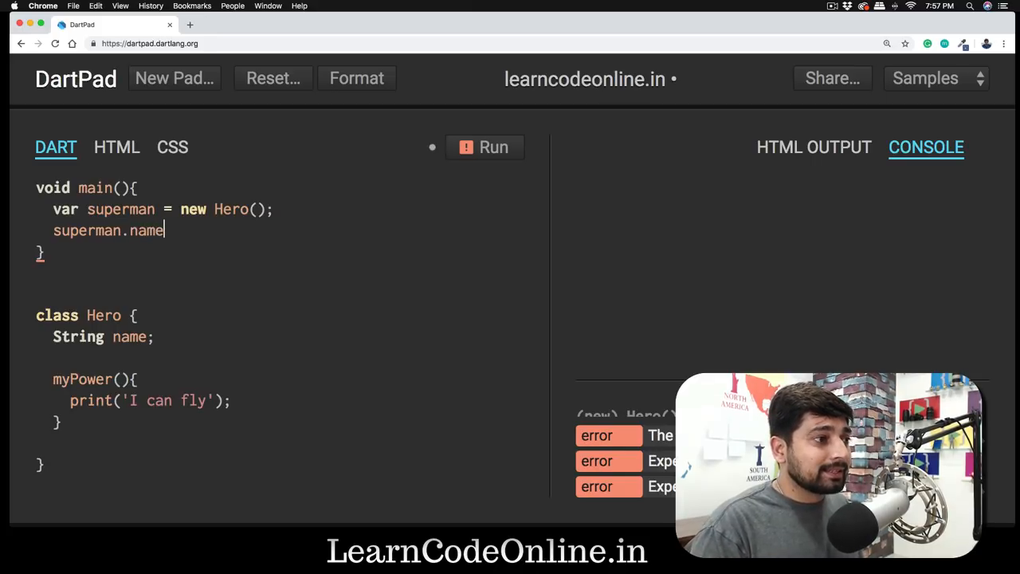
key("Backspace")
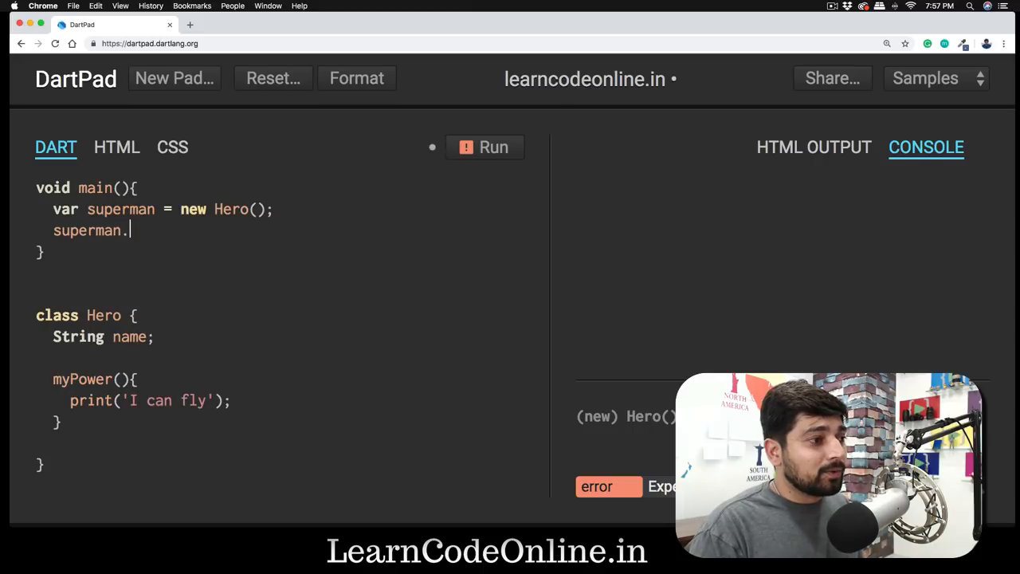
type("myPoer")
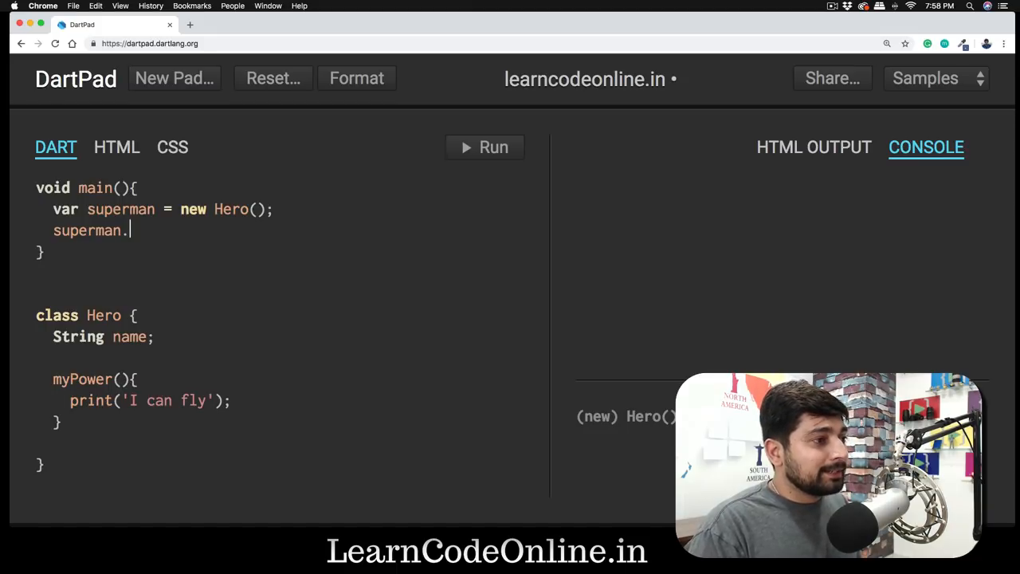
Write superman.name = 'Clark'; and add a new line below
type("name")
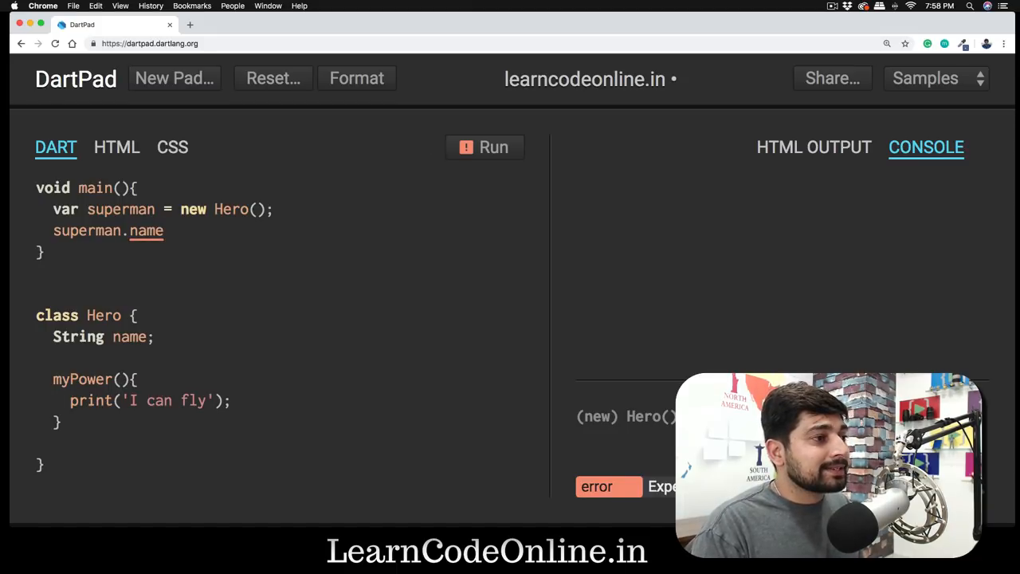
type("= ''")
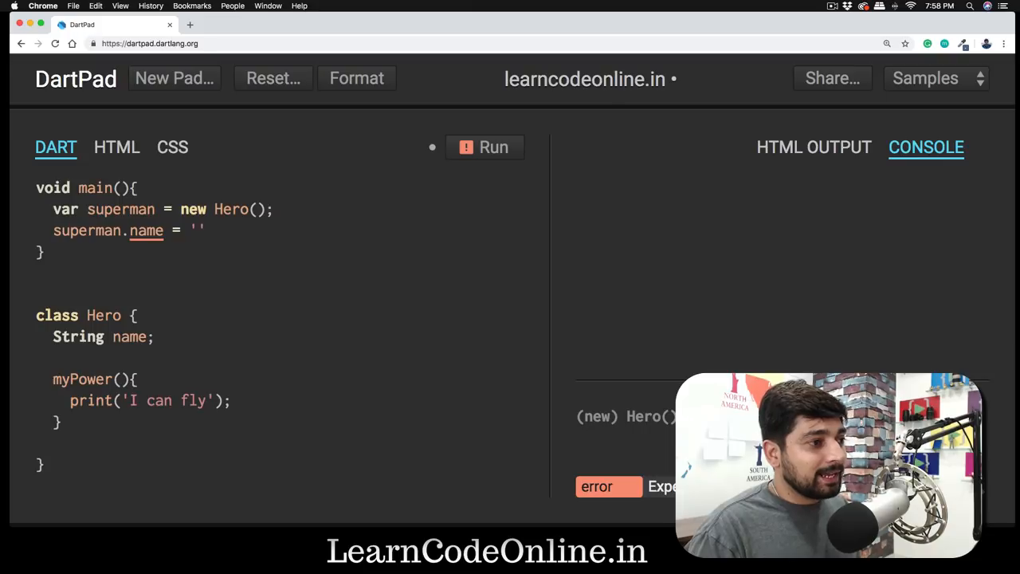
type("C")
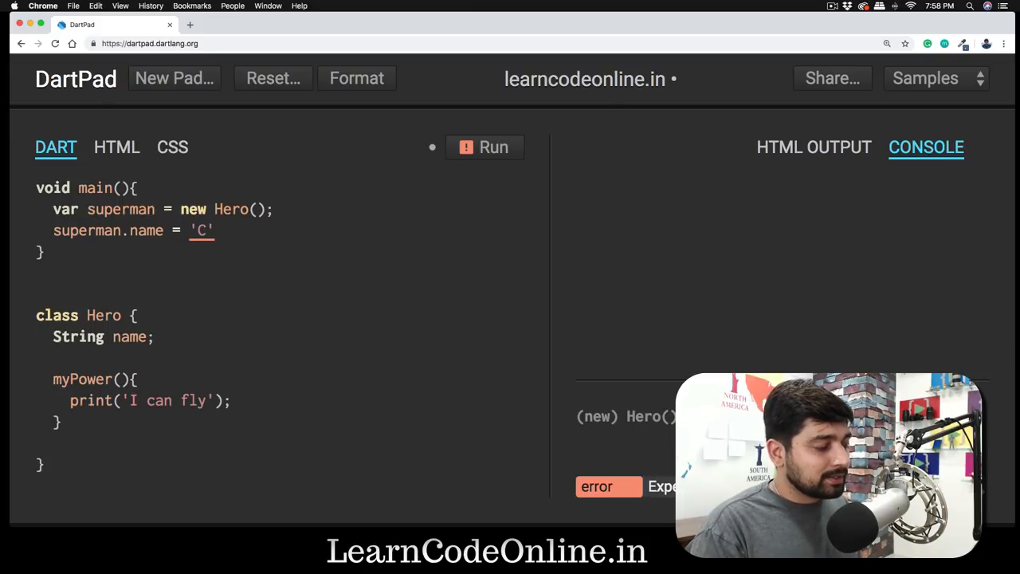
type("lar")
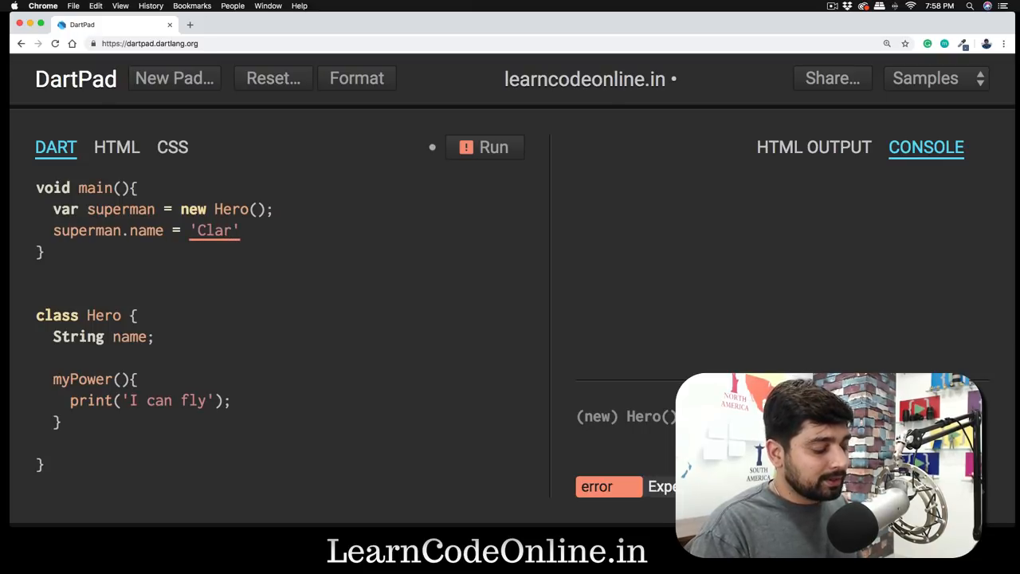
type("k';")
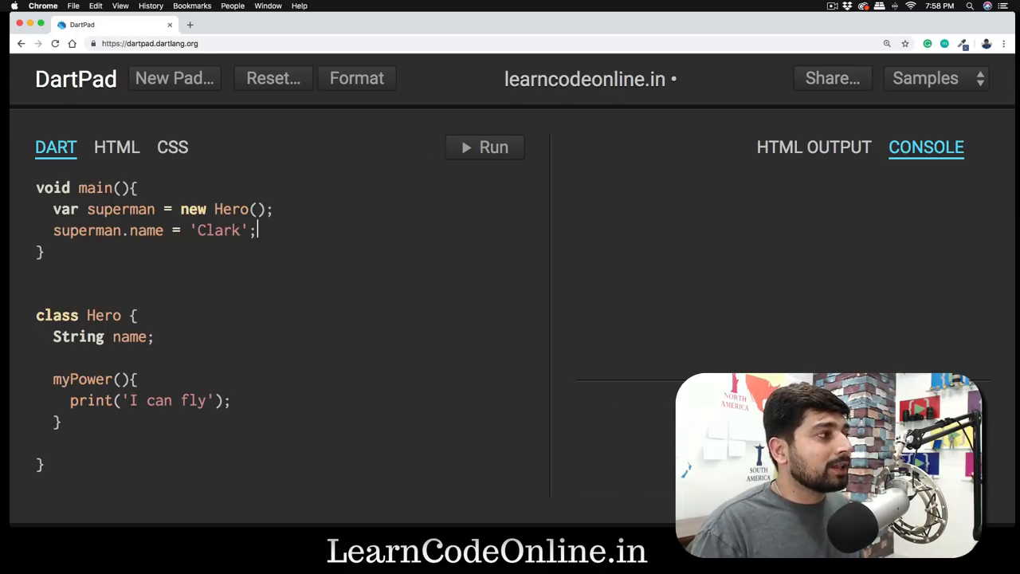
key("enter")
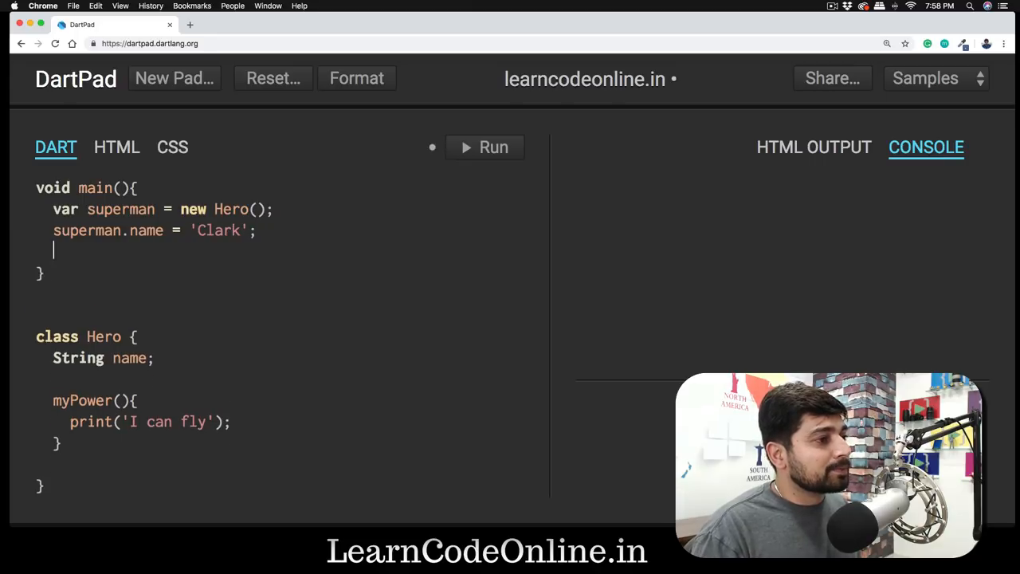
Add a superman.myPower(); call and run the code to print 'I can fly'
type("super")
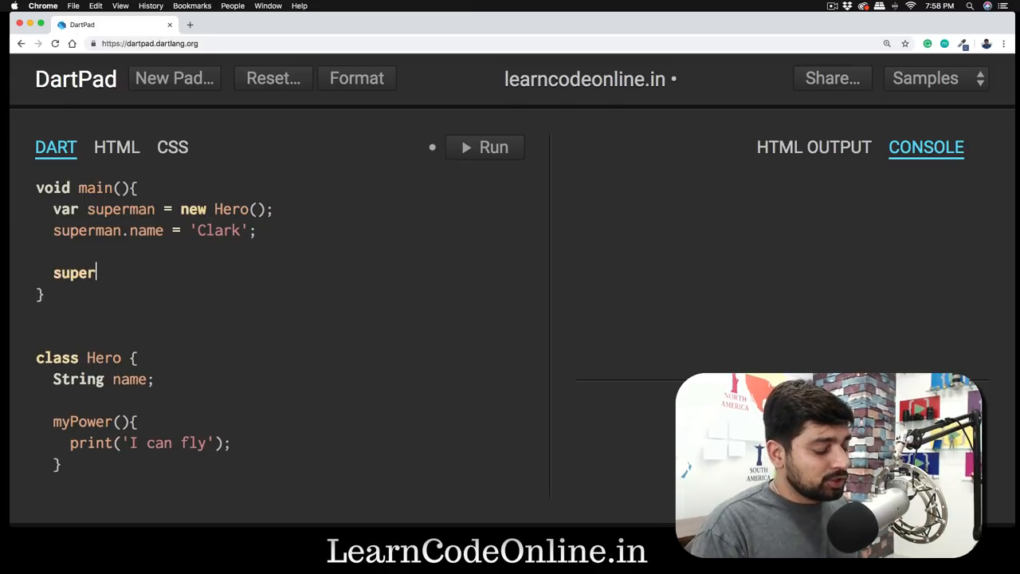
type("man.my")
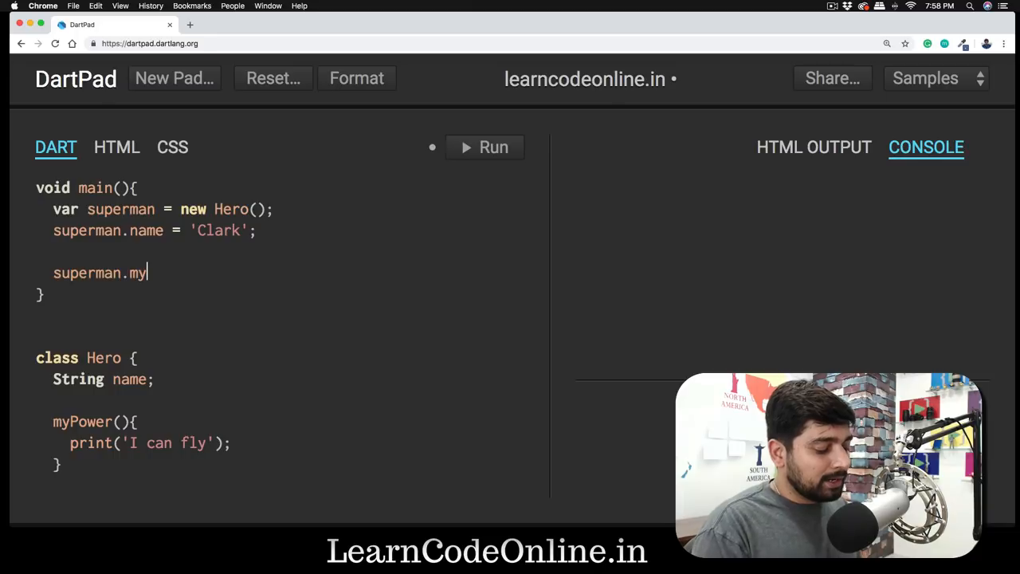
type("Power()")
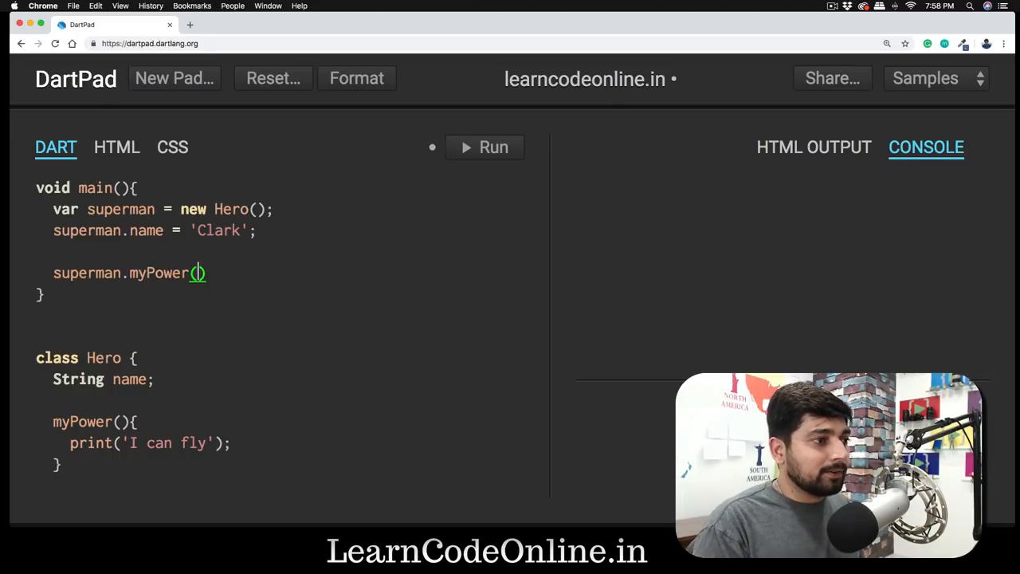
type(");")
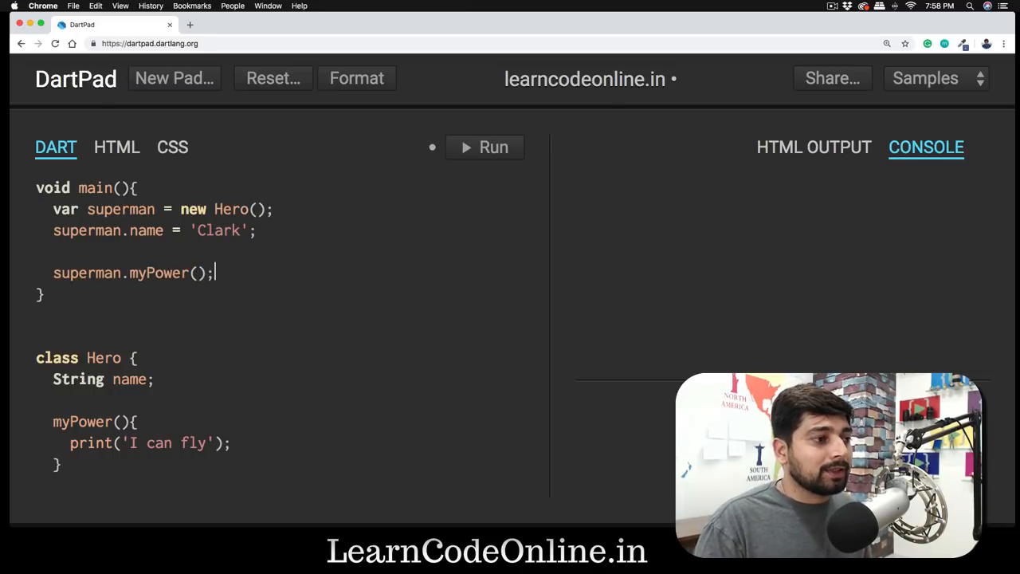
left_click(483, 146)
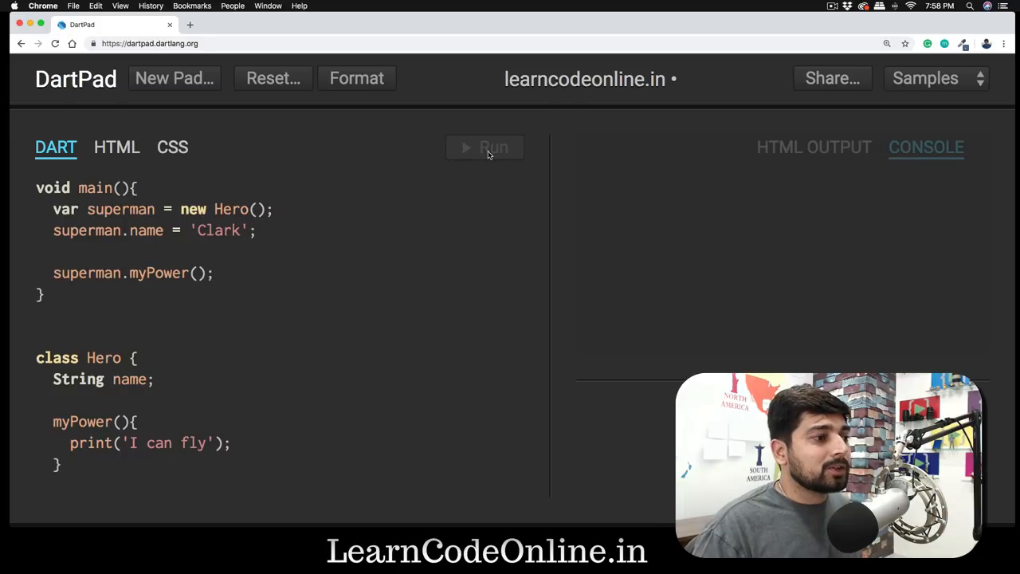
left_click(485, 147)
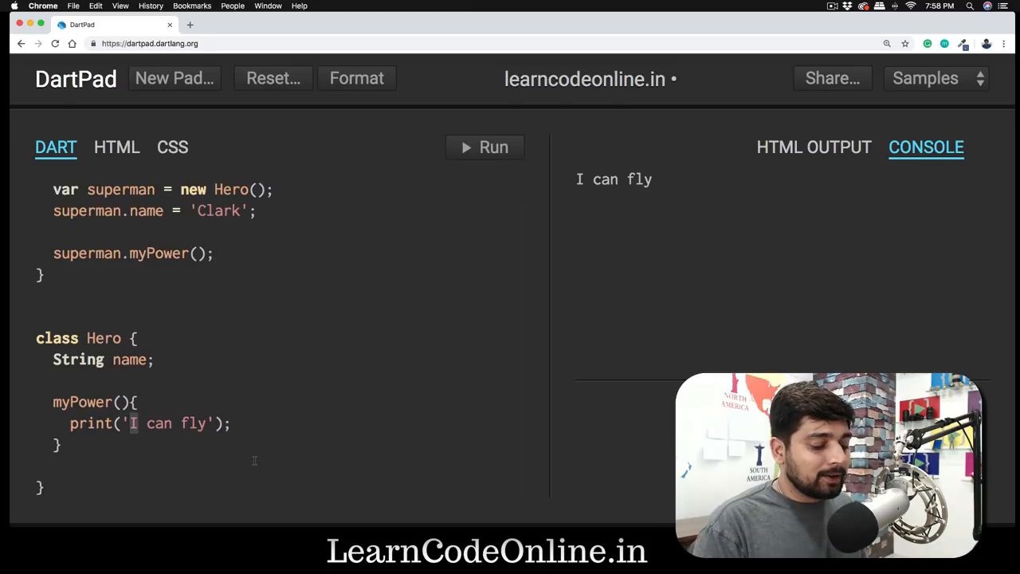
Replace 'I' with ${name} in the print message and run to get 'Clark can fly'
key("Backspace")
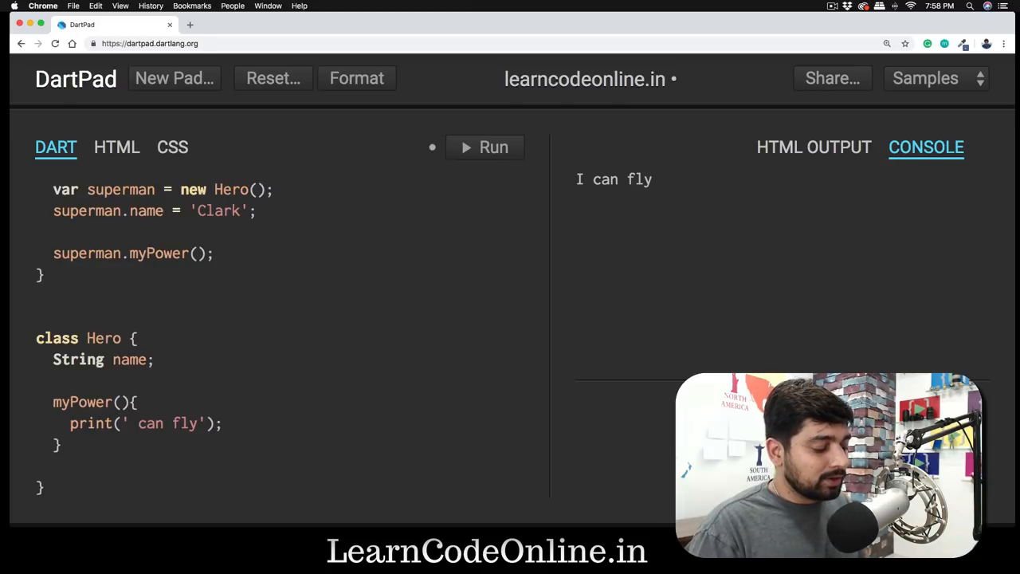
type("${}")
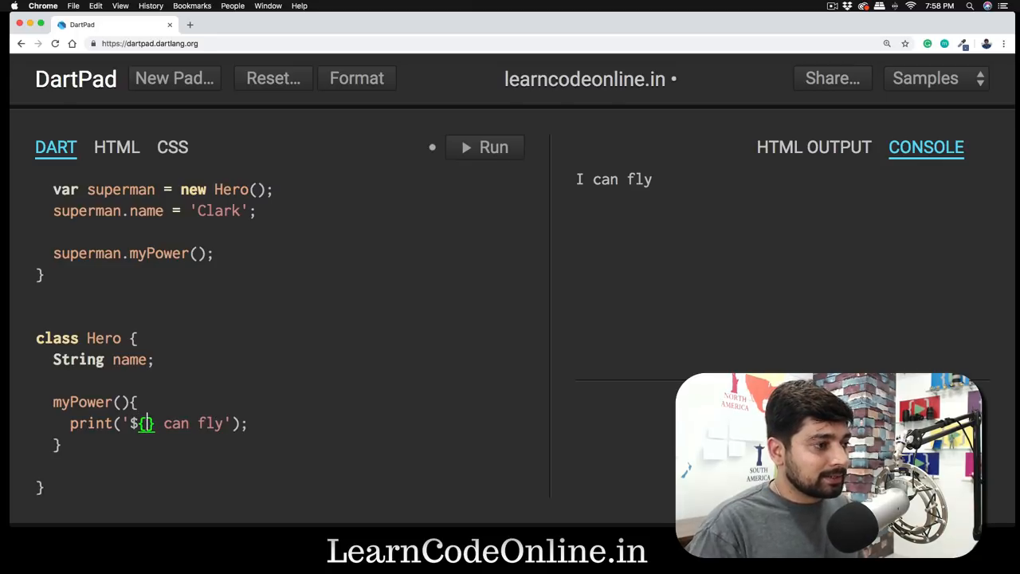
type("name")
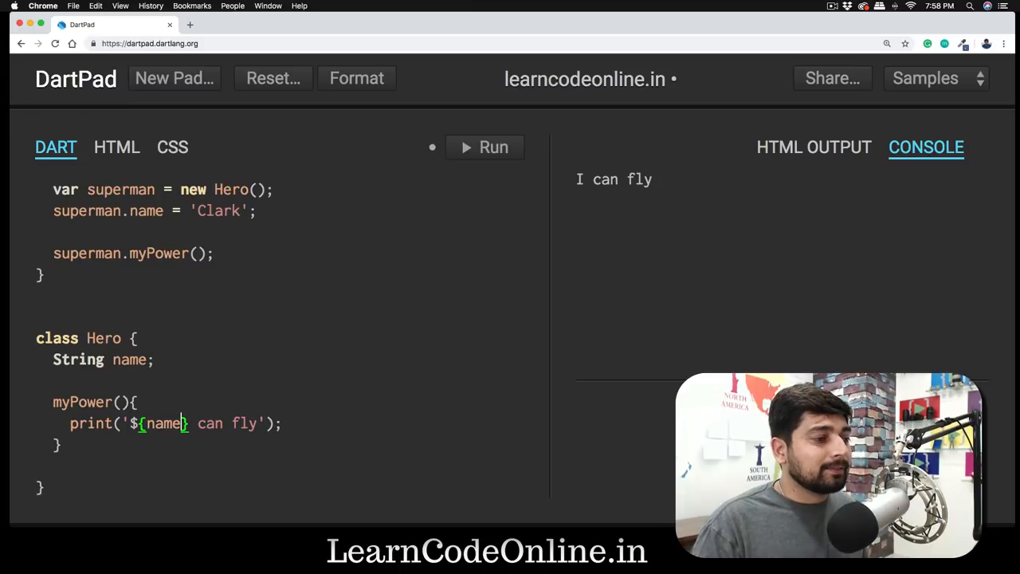
left_click(484, 147)
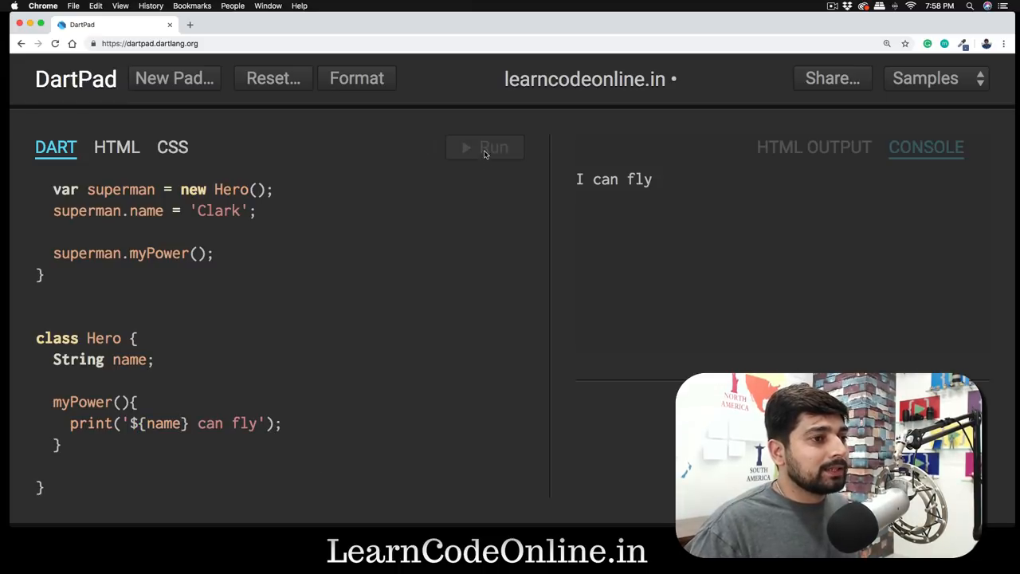
left_click(484, 147)
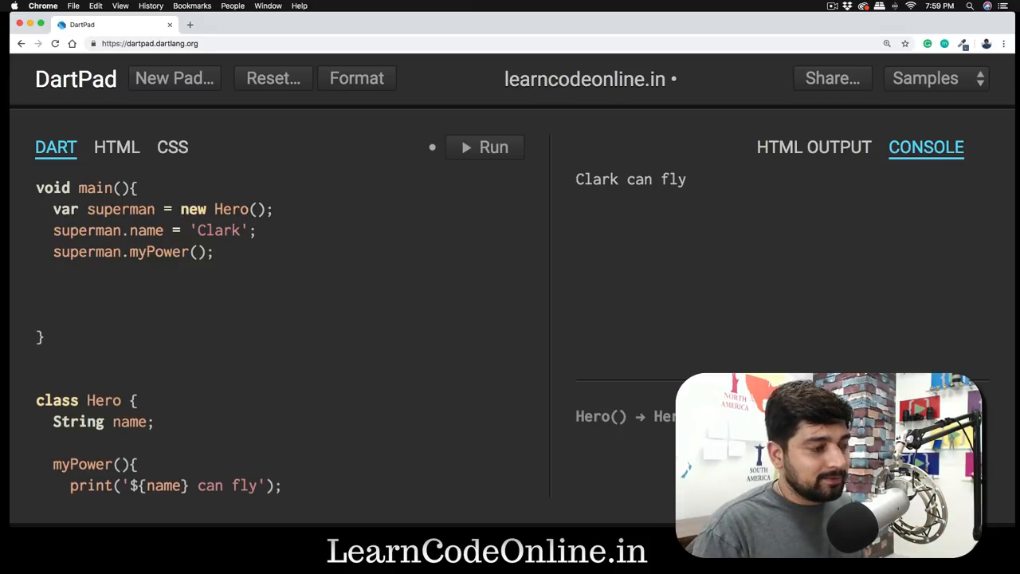
In main, declare spiderman as a new Hero and set its name to 'Peter'
type("var")
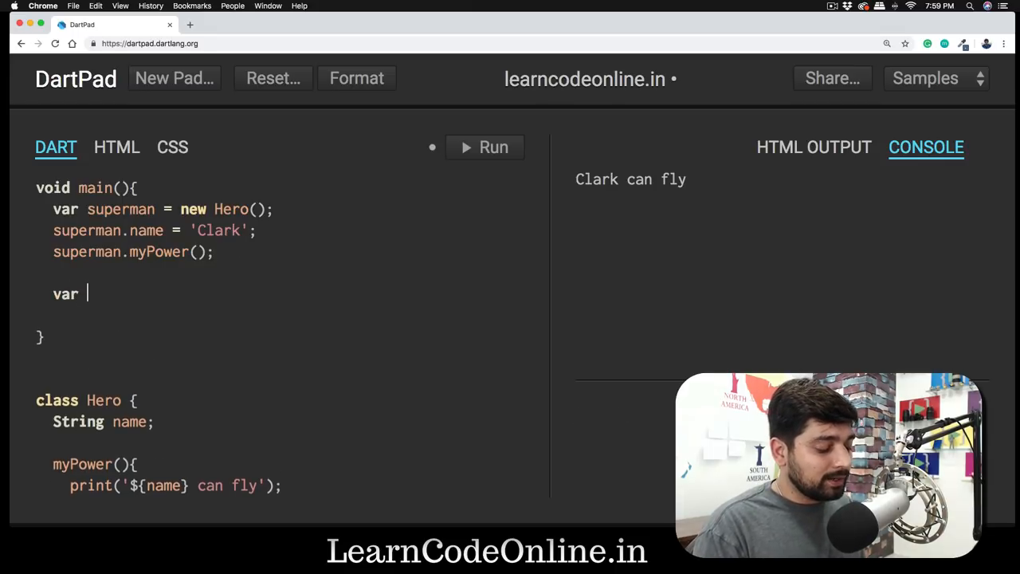
left_click(484, 146)
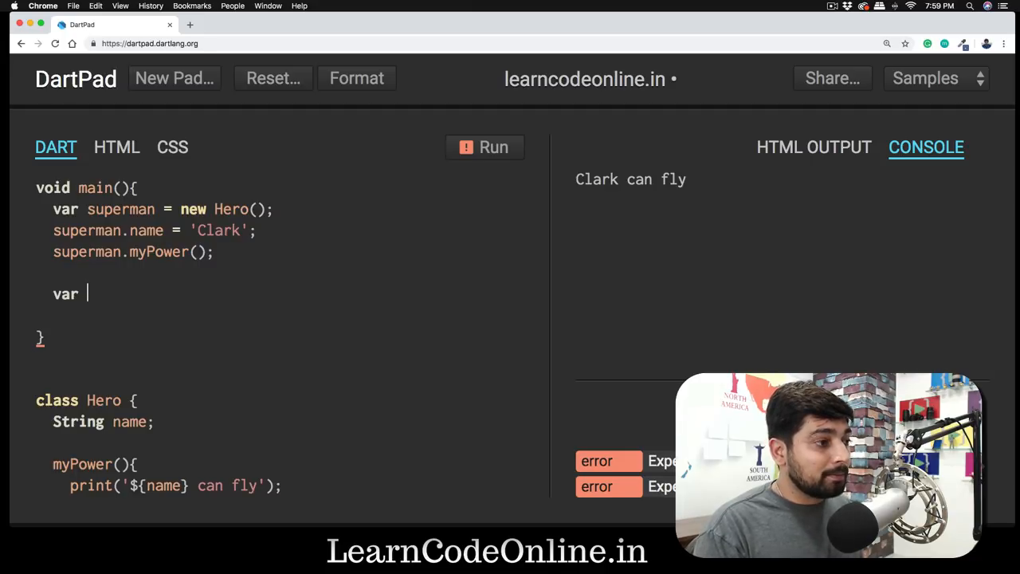
type("spiderman")
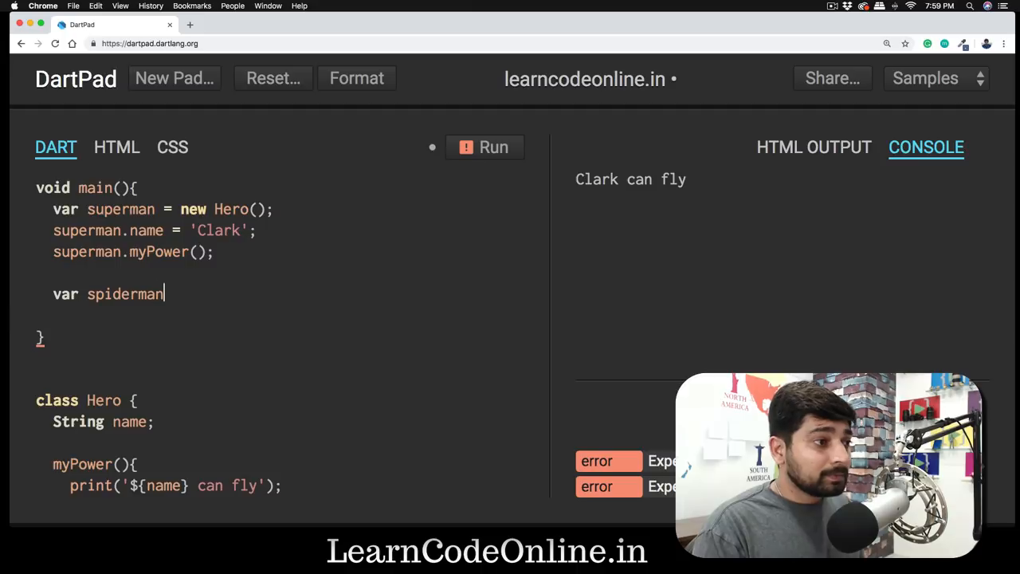
type("= H")
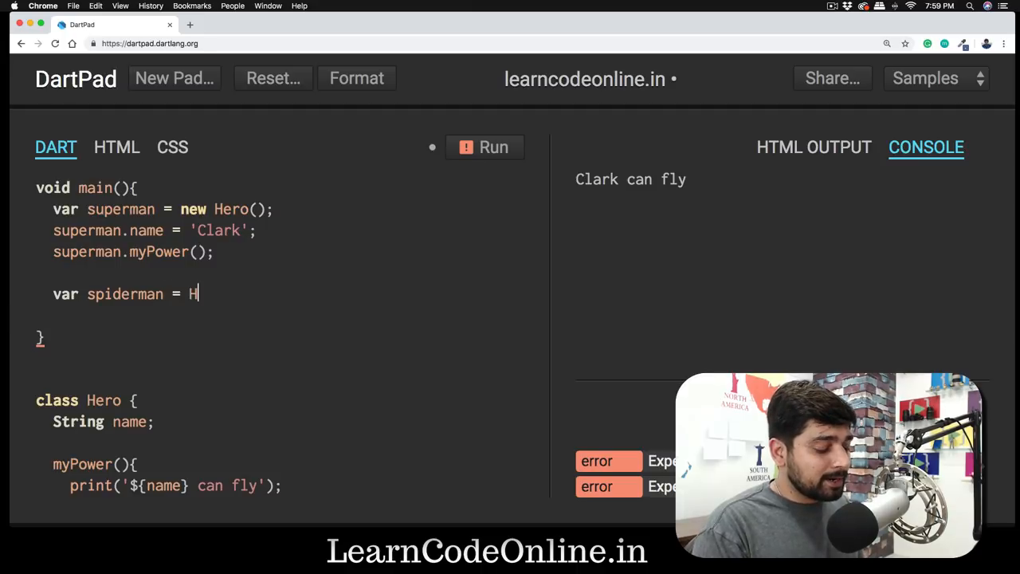
type("ero();")
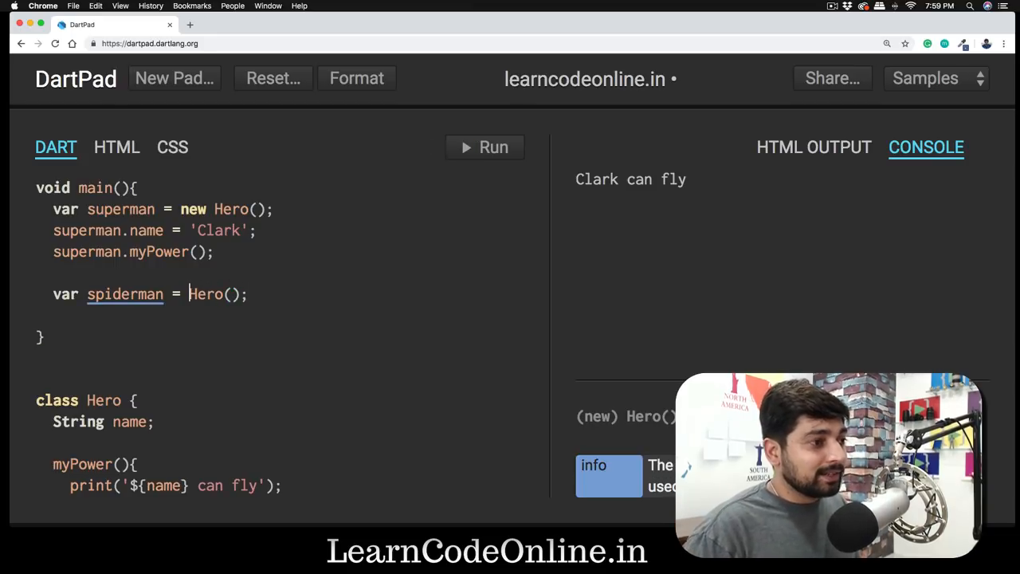
type("new")
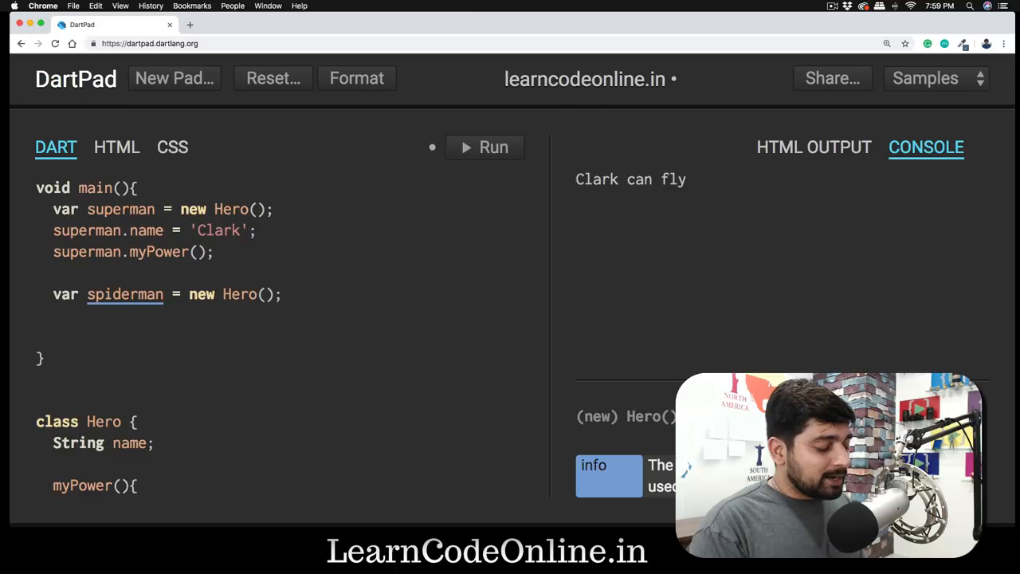
type("spiderman")
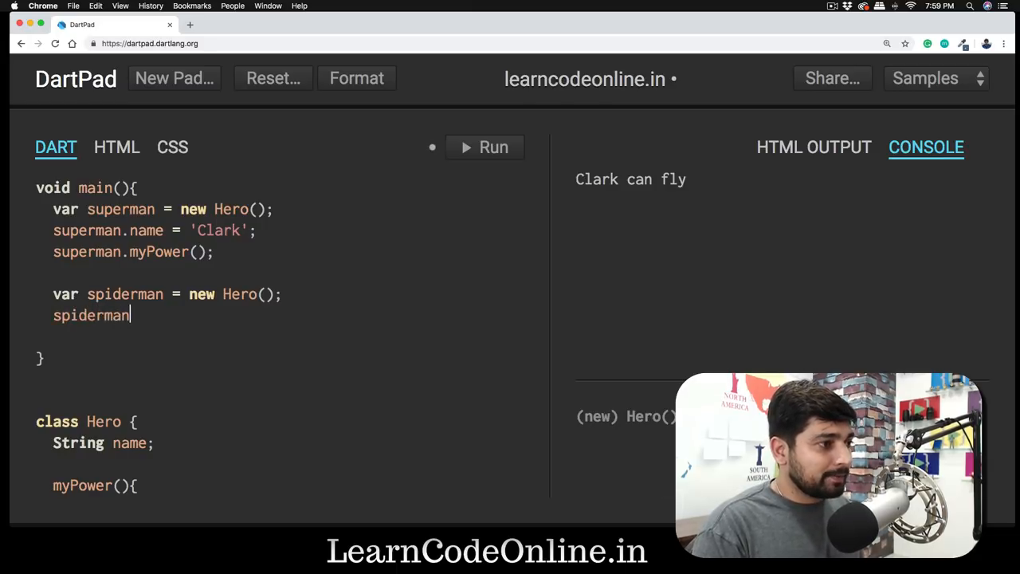
type(".name")
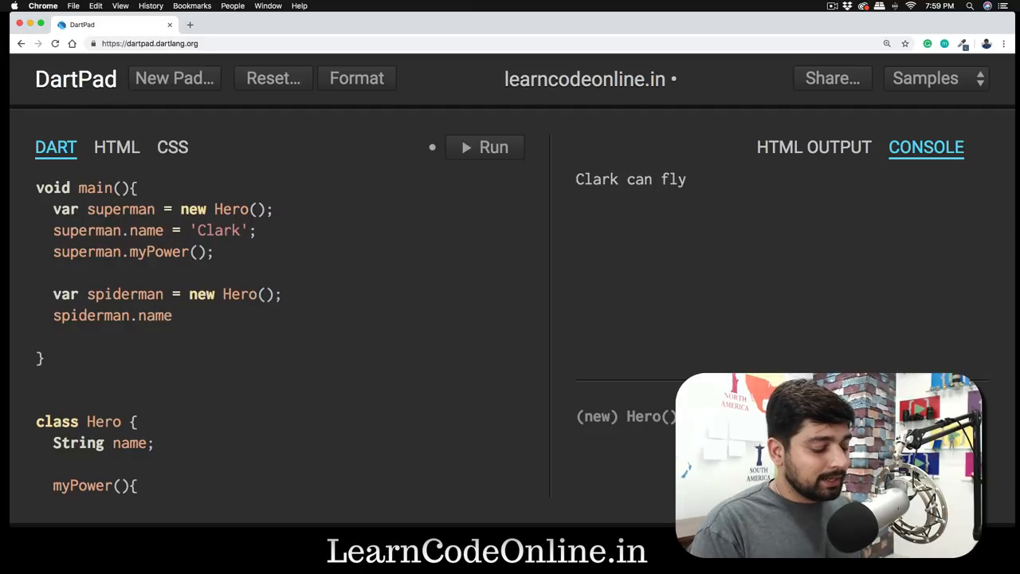
type("= 'P'")
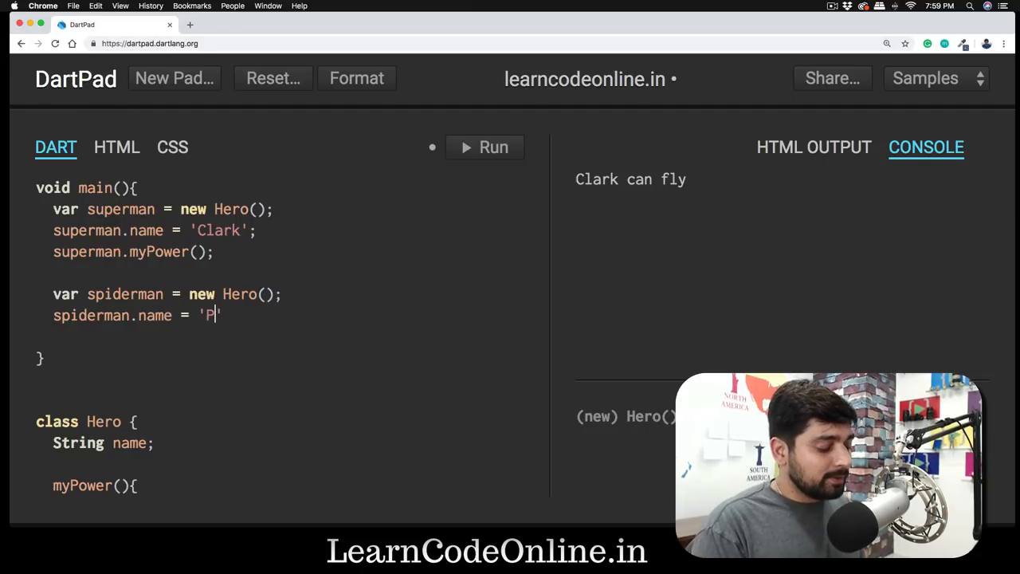
type("eter")
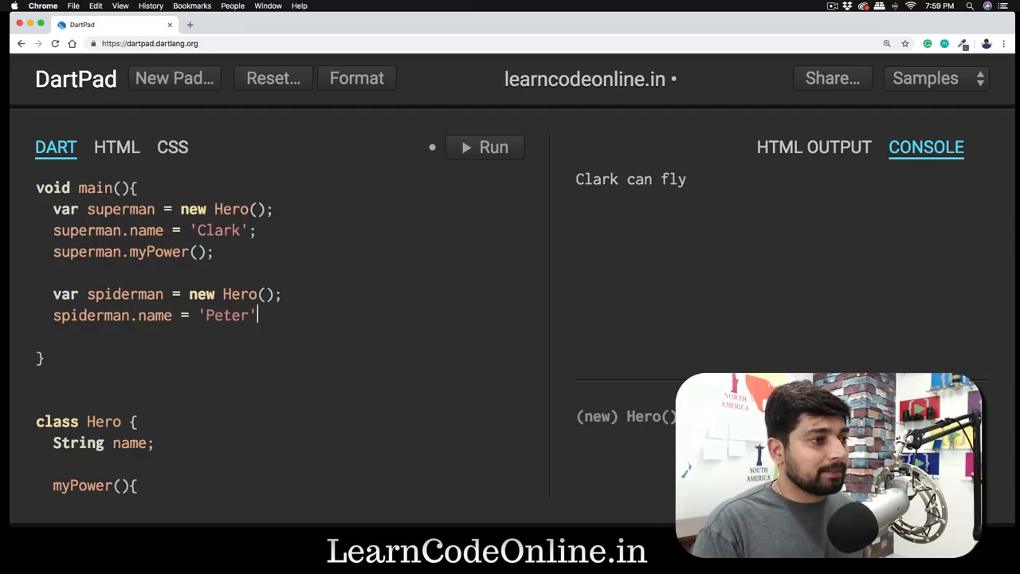
type(";")
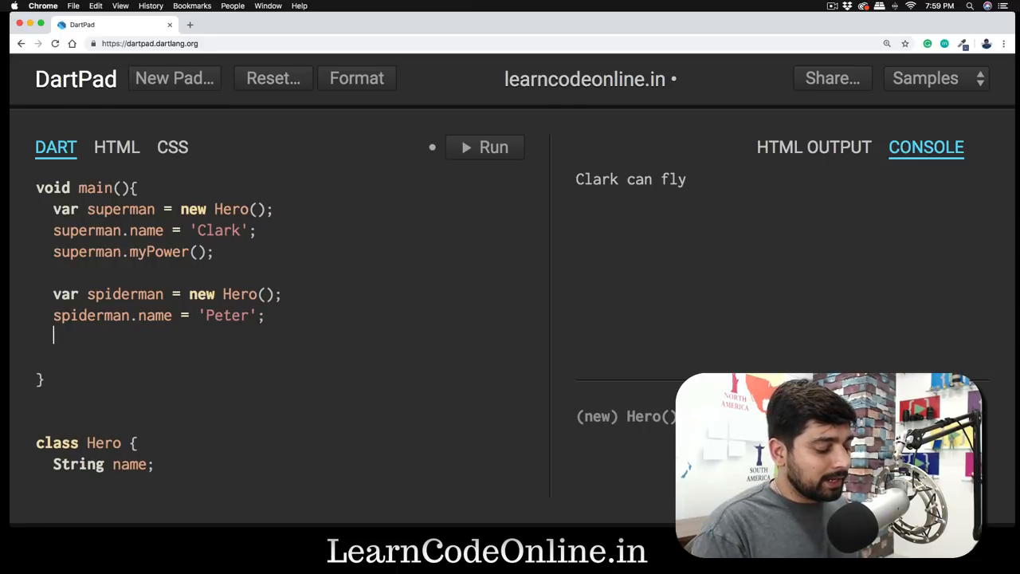
Call spiderman.myPower() and run, so 'Peter can fly' prints beneath 'Clark can fly'
type("spiderman")
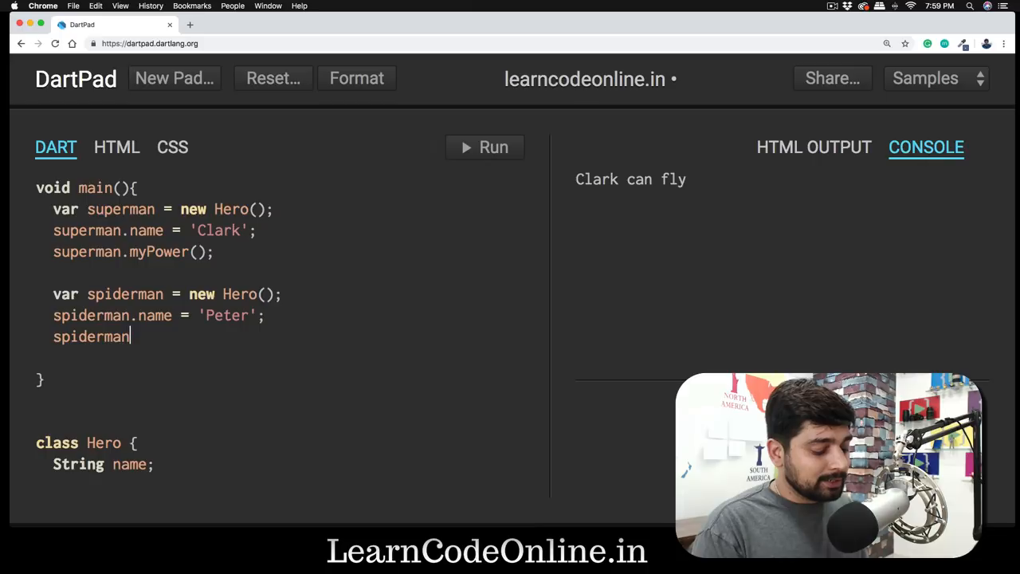
type(".myPowe")
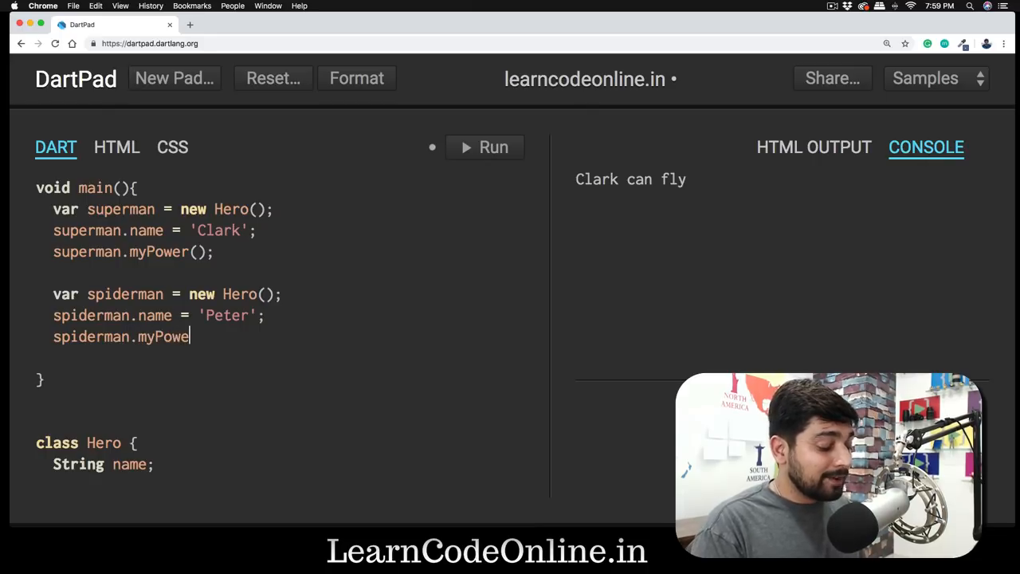
type("()")
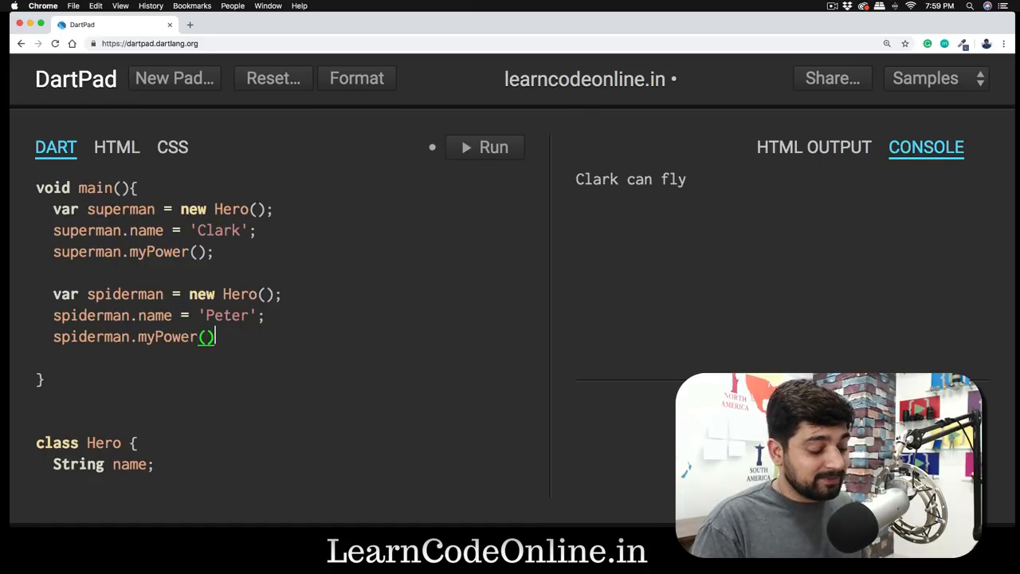
type(";")
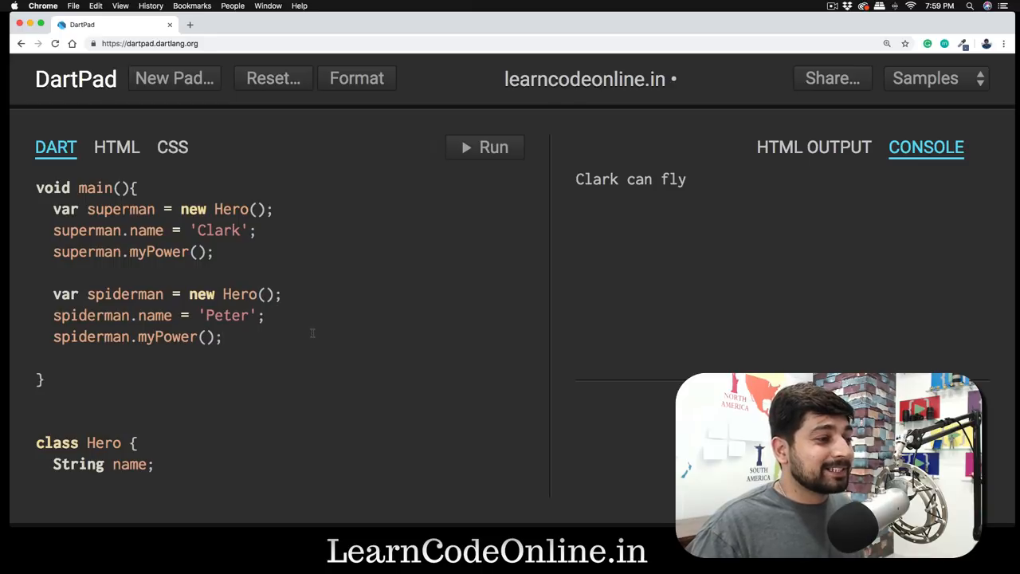
scroll("down", 3)
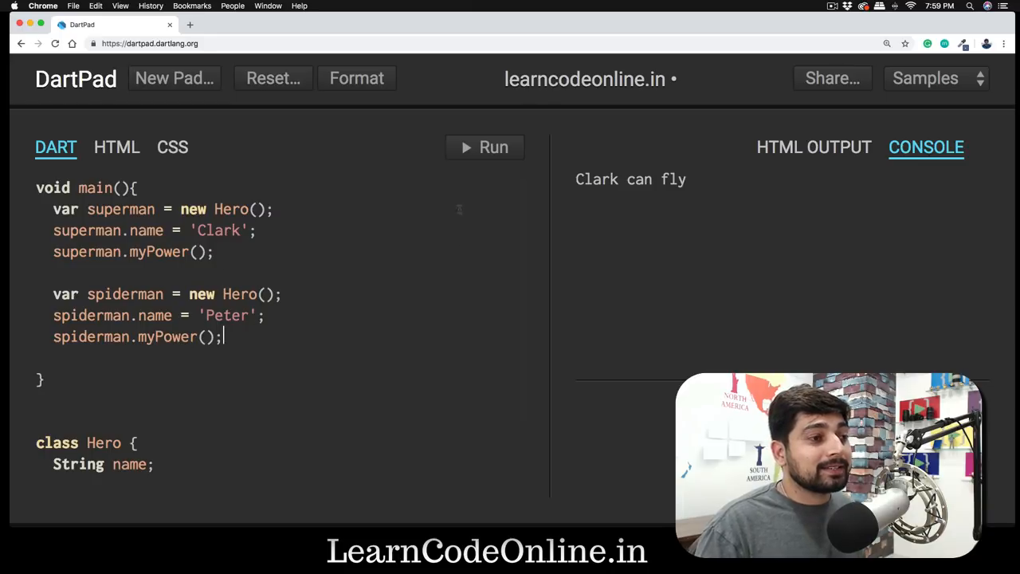
left_click(484, 147)
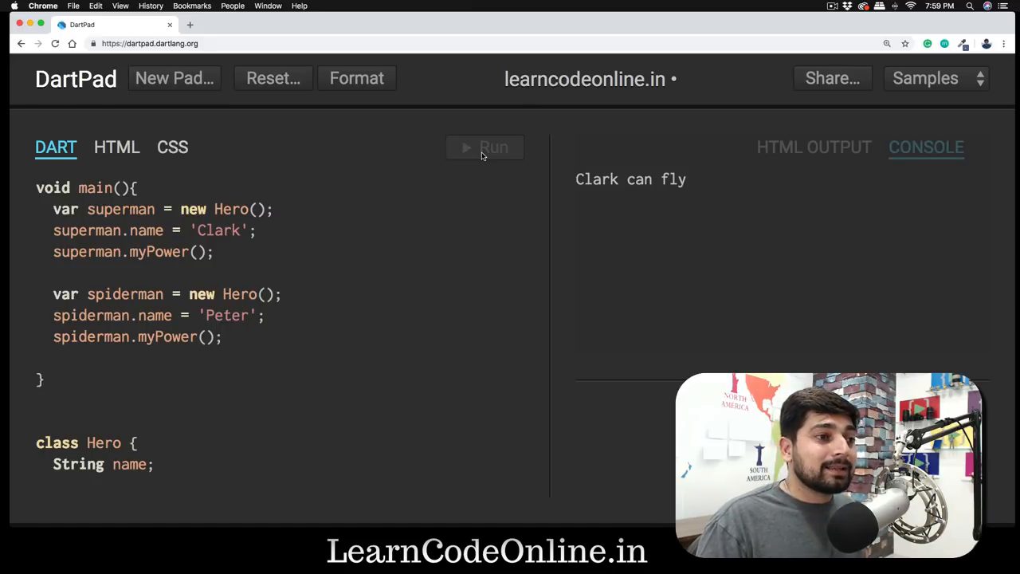
left_click(485, 146)
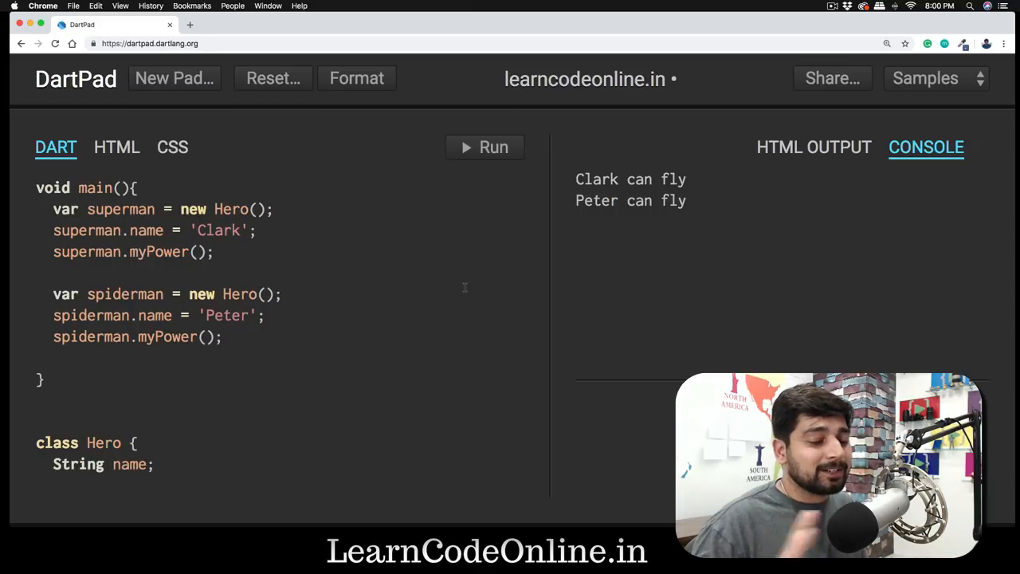
Delete the three spiderman lines so main keeps only the superman code
scroll("down", 3)
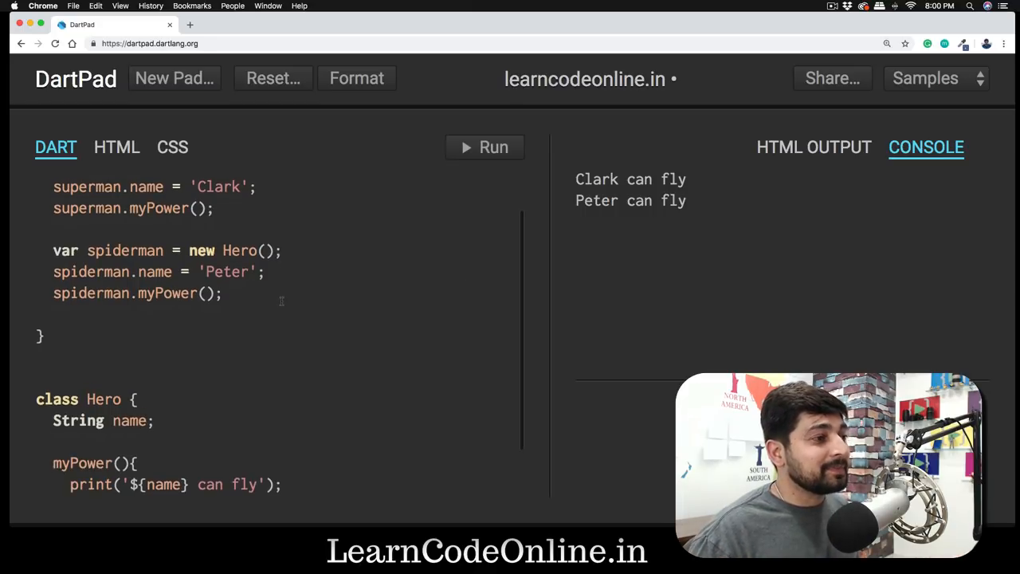
left_click_drag(53, 250, 226, 292)
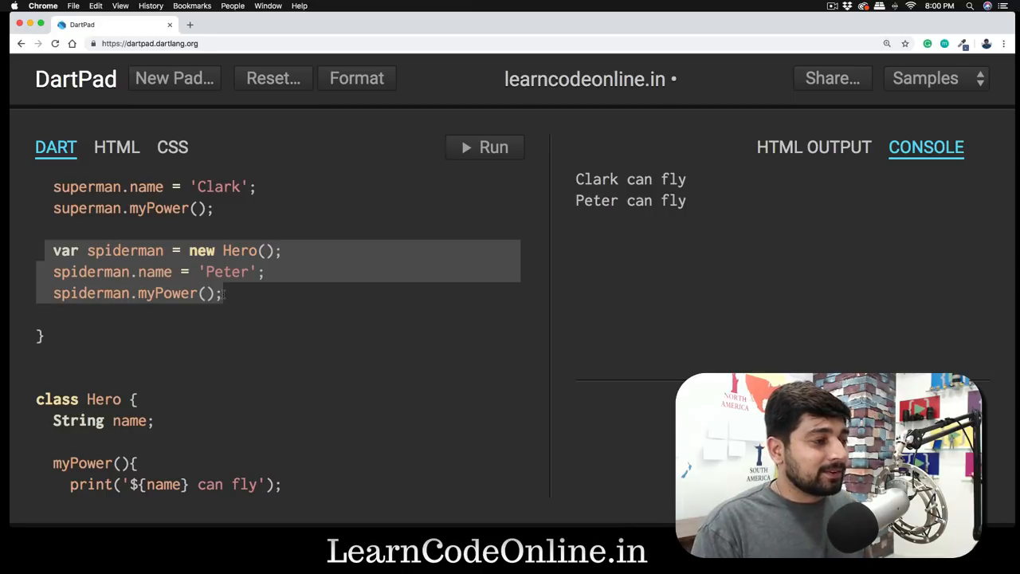
key("Backspace")
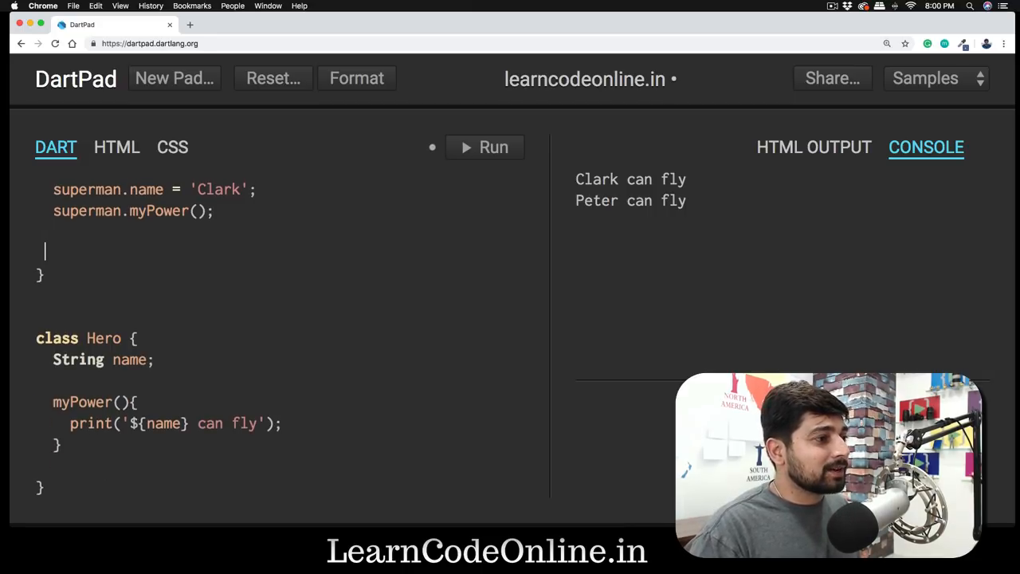
type("var superman = new Hero();")
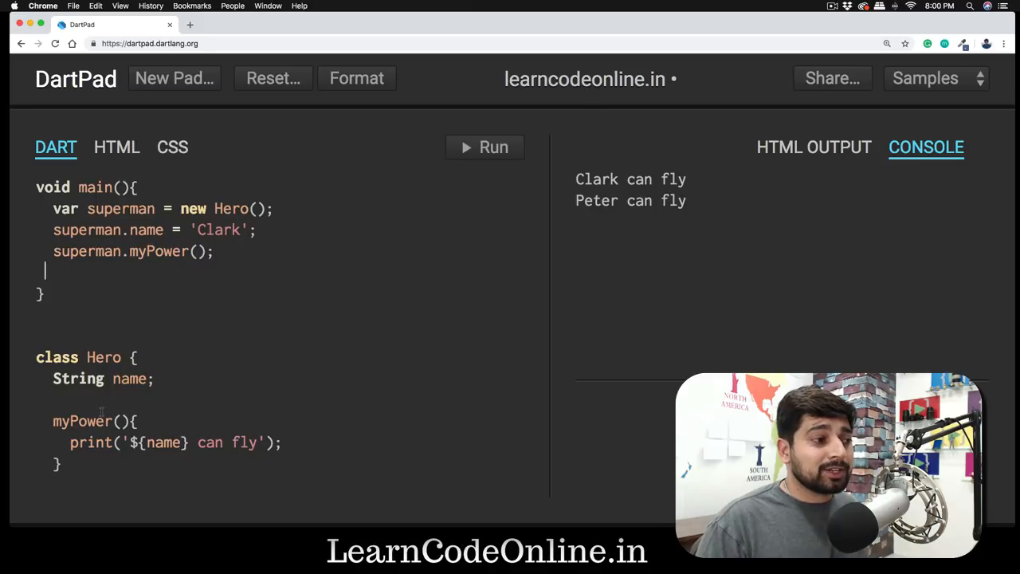
Insert an empty Hero(name){ } constructor right after the String name; field
double_click(82, 420)
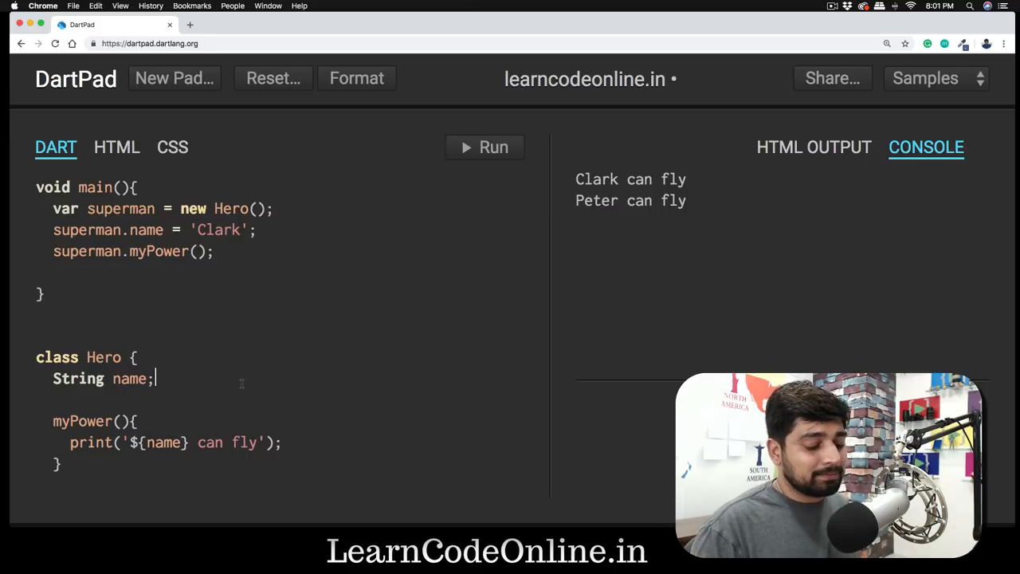
key("Enter")
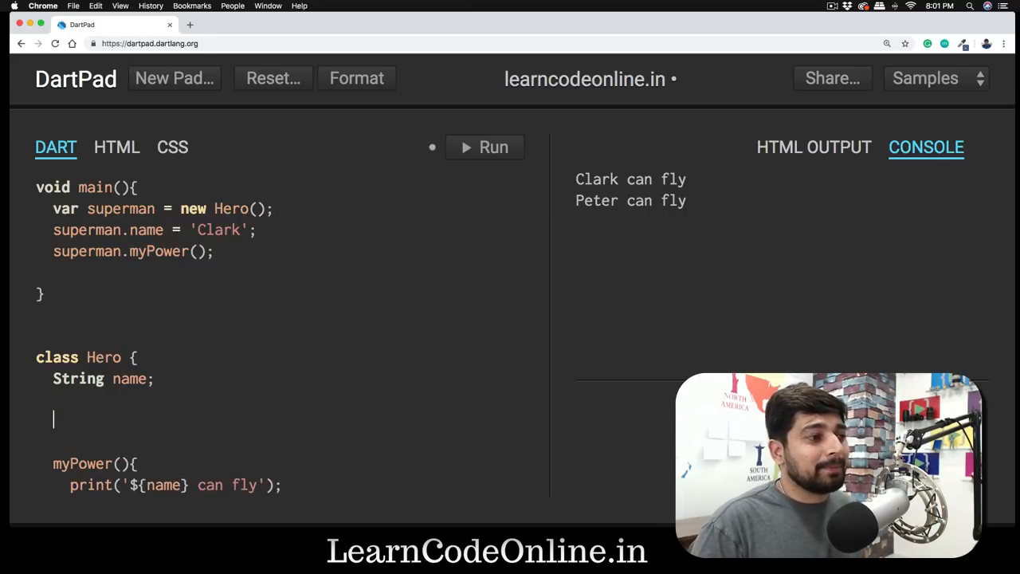
type("Hero(){")
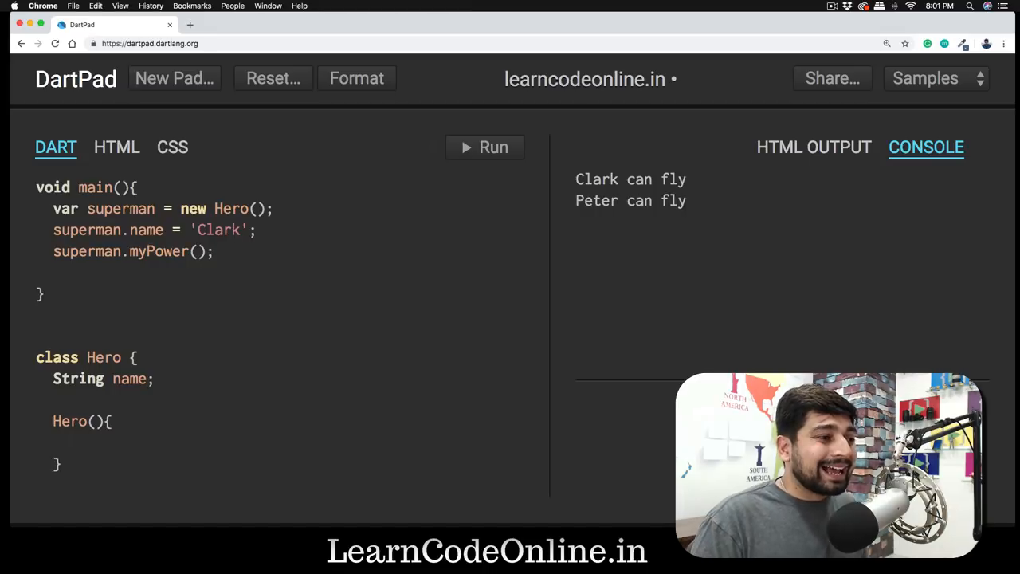
scroll("down", 3)
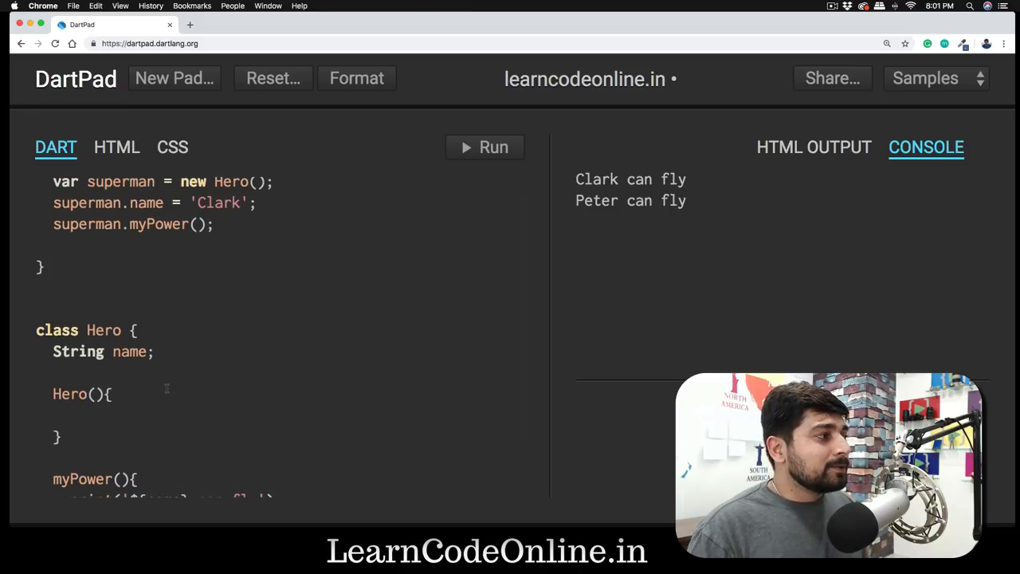
left_click(97, 394)
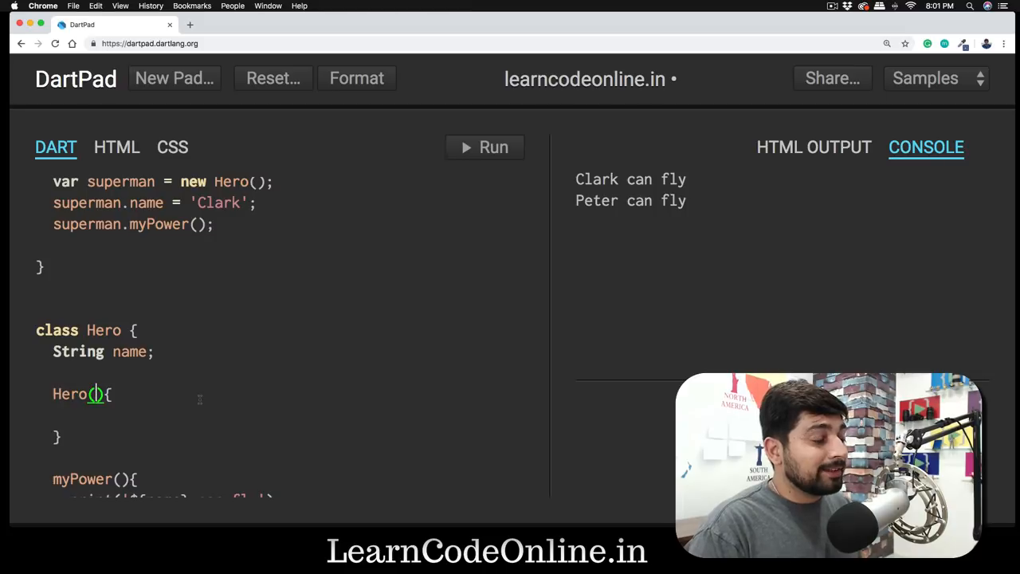
type("name")
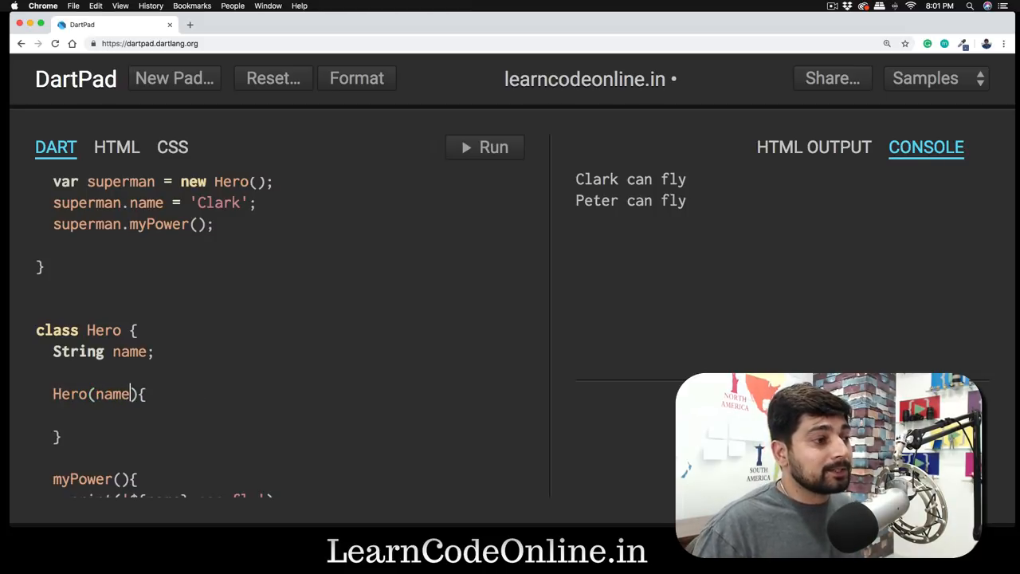
scroll("down", 3)
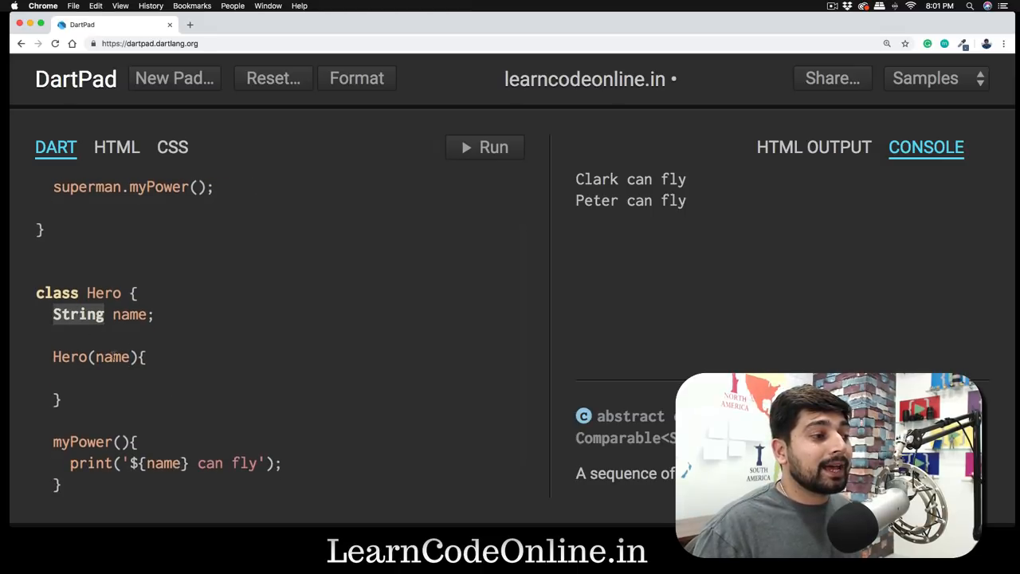
left_click(111, 356)
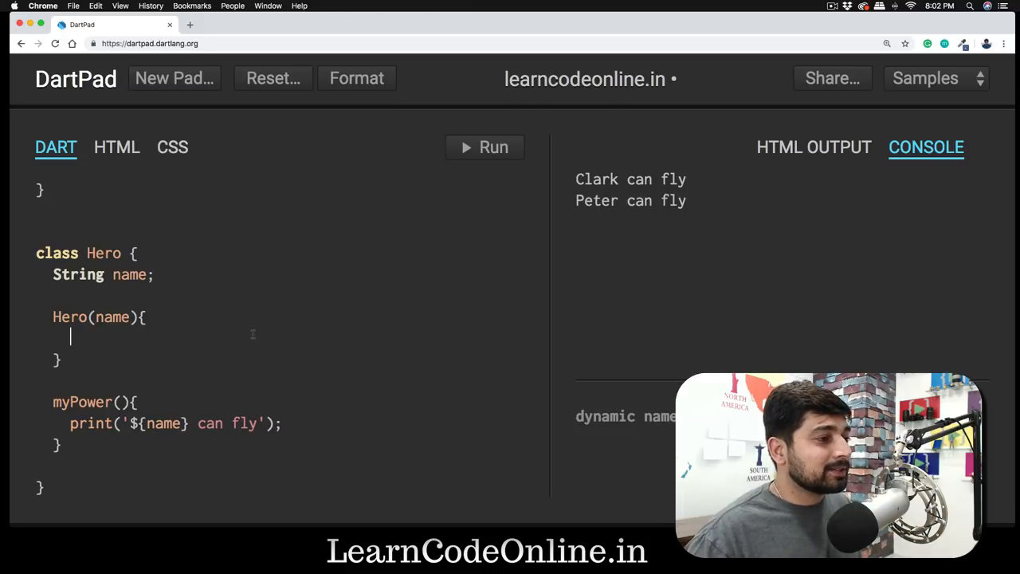
Fill the constructor body with name = name;, flagging an error at new Hero()
double_click(129, 274)
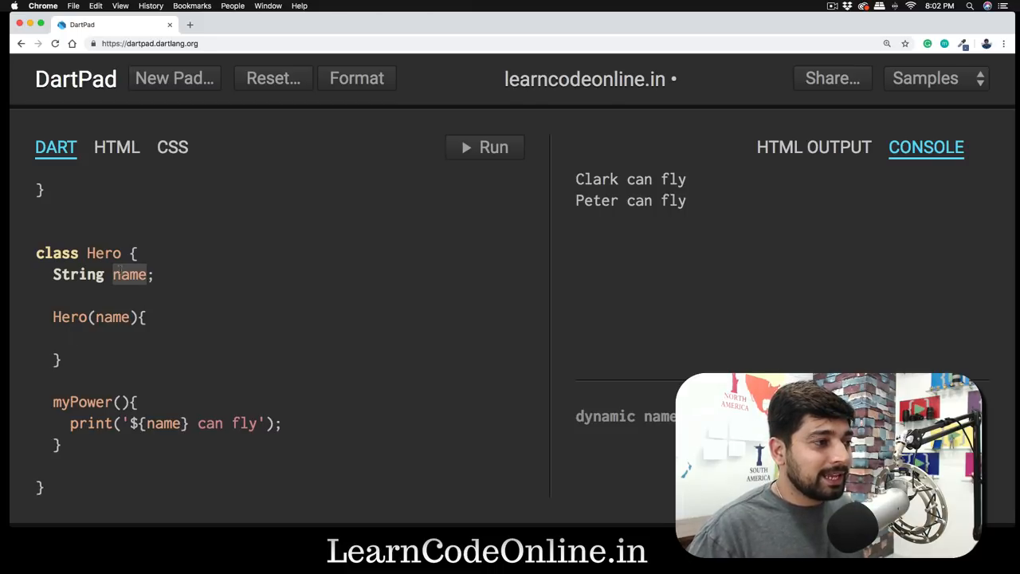
type("name = name")
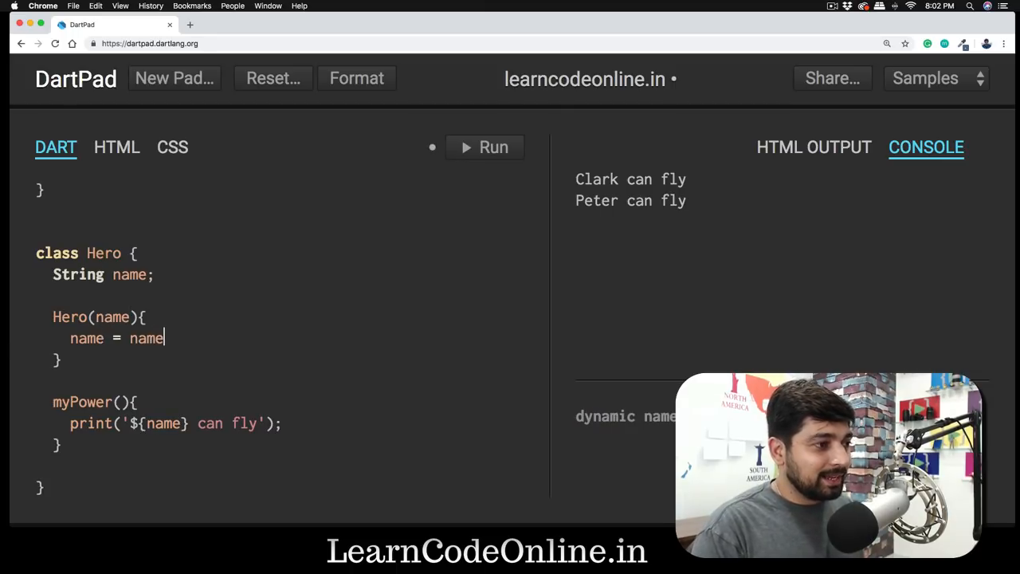
type(";")
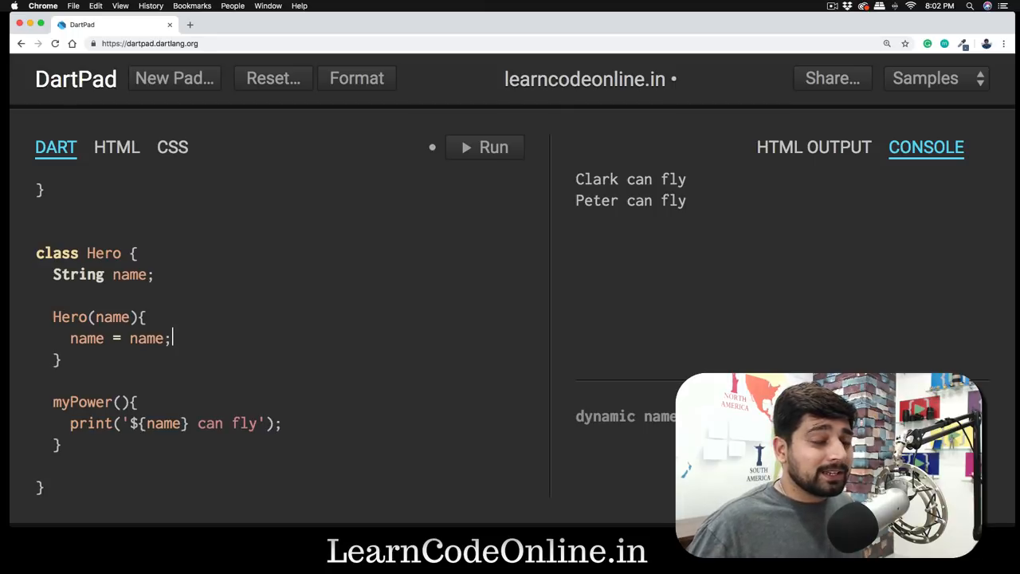
left_click(483, 147)
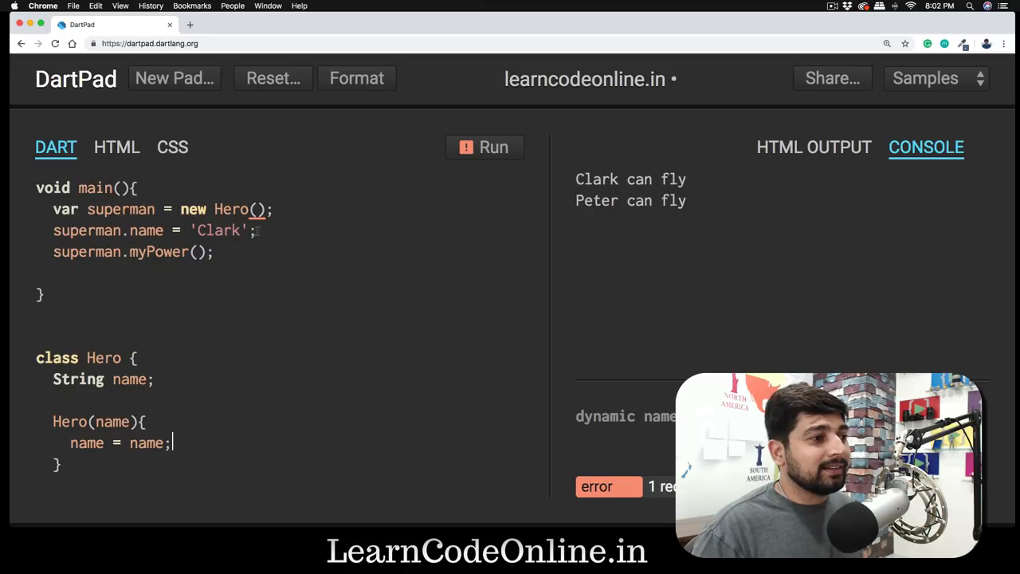
Drop the superman.name line, use new Hero('Clark'), and run, printing 'null can fly'
key("Backspace")
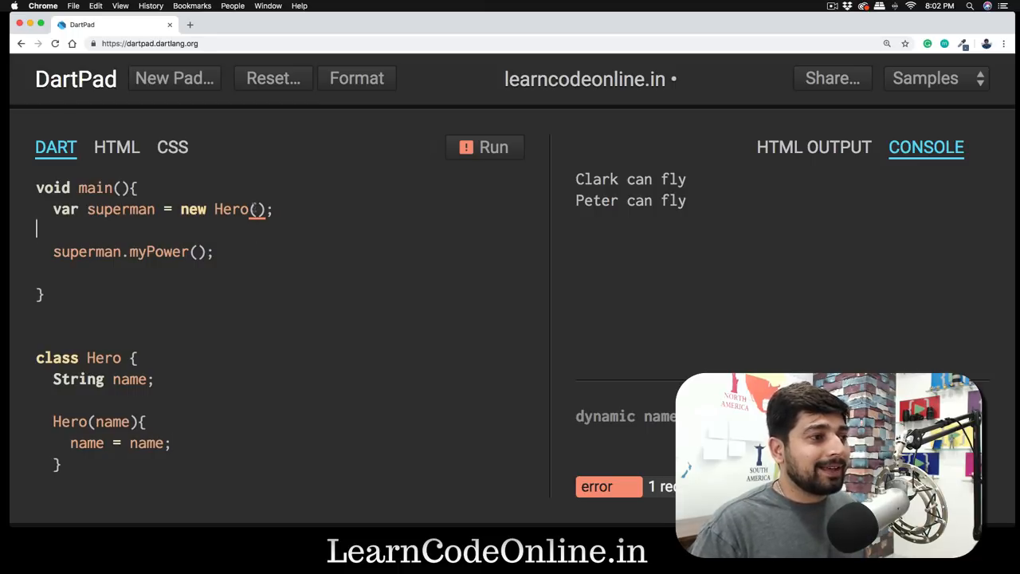
type("''")
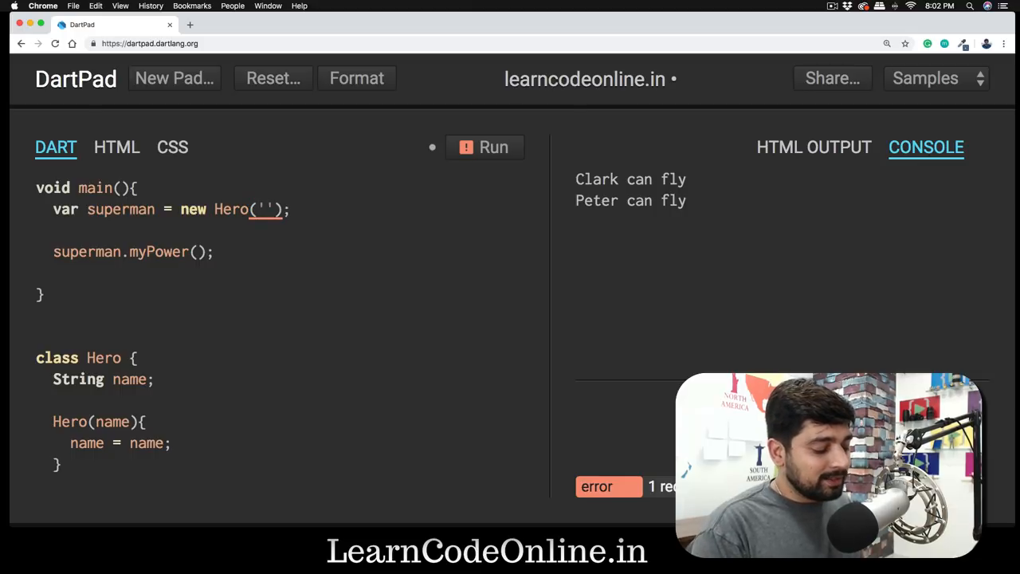
type("Clark")
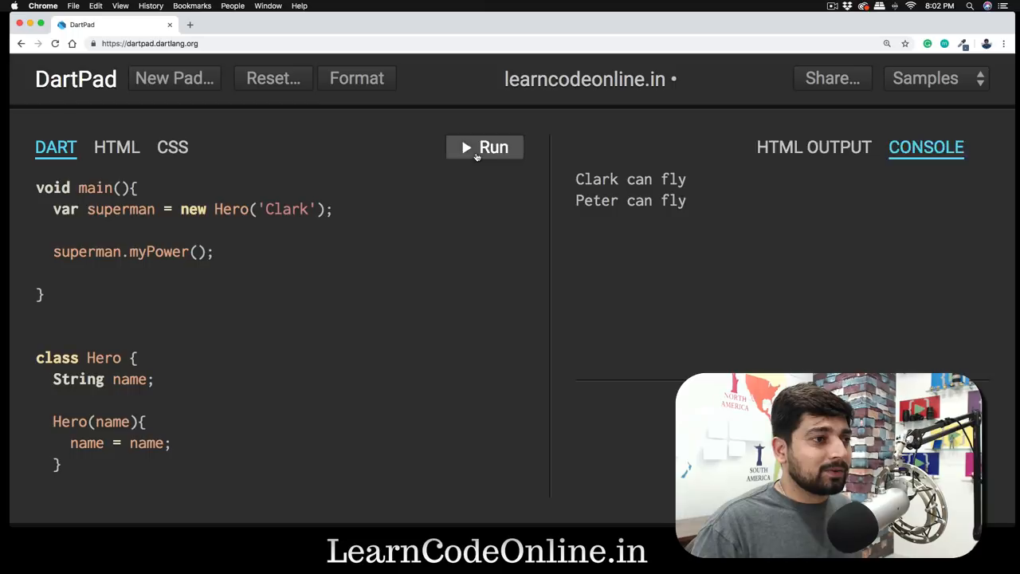
left_click(484, 146)
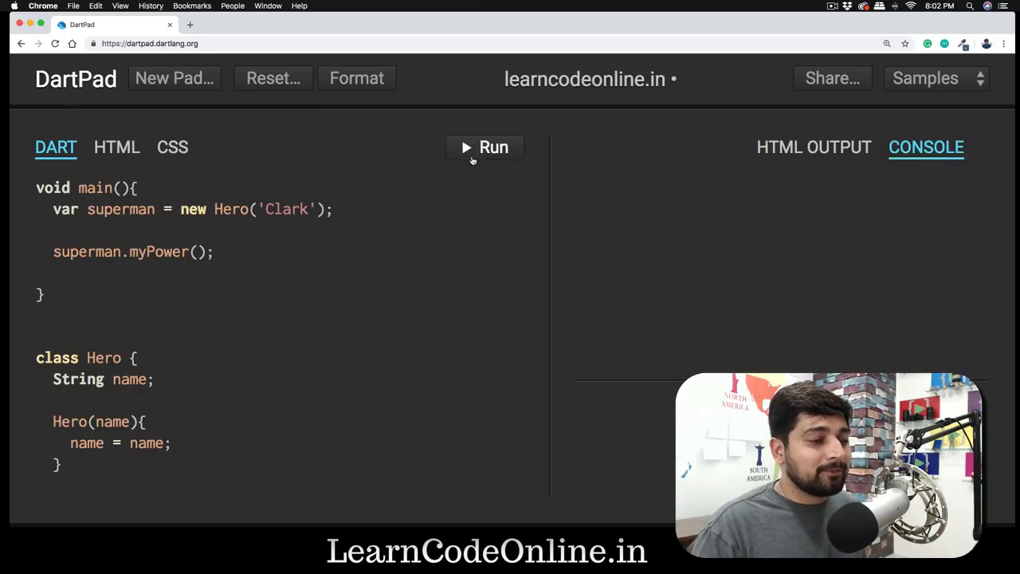
left_click(484, 147)
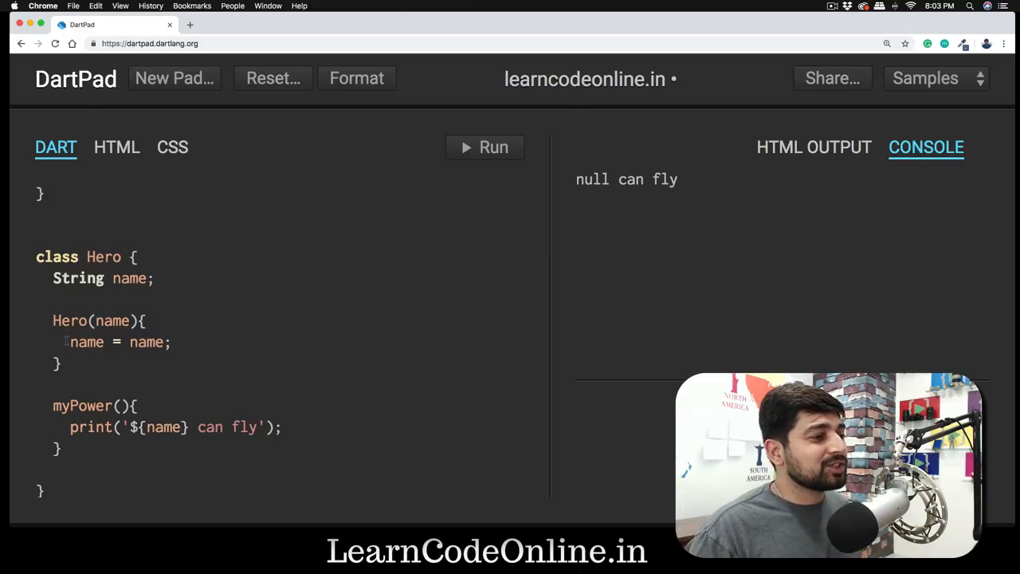
Rewrite the constructor as Hero(this.name); and rerun, printing 'Clark can fly'
left_click_drag(63, 342, 170, 342)
type(";")
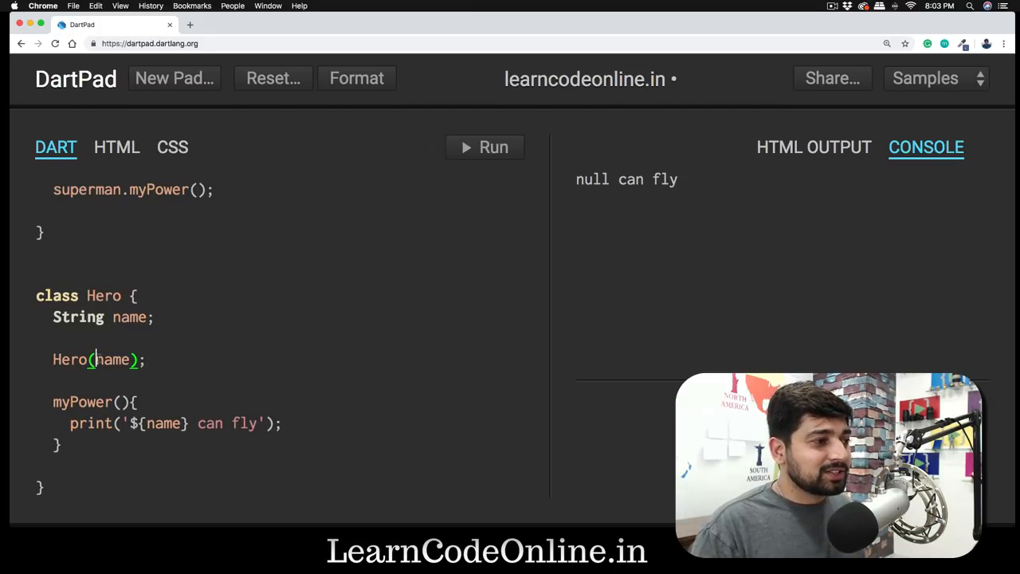
type("this.")
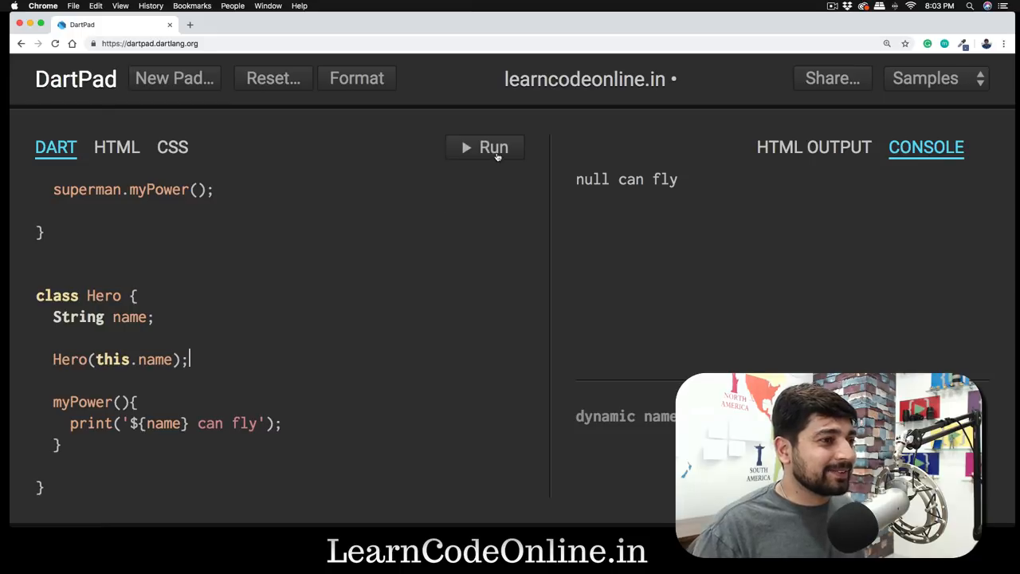
left_click(485, 147)
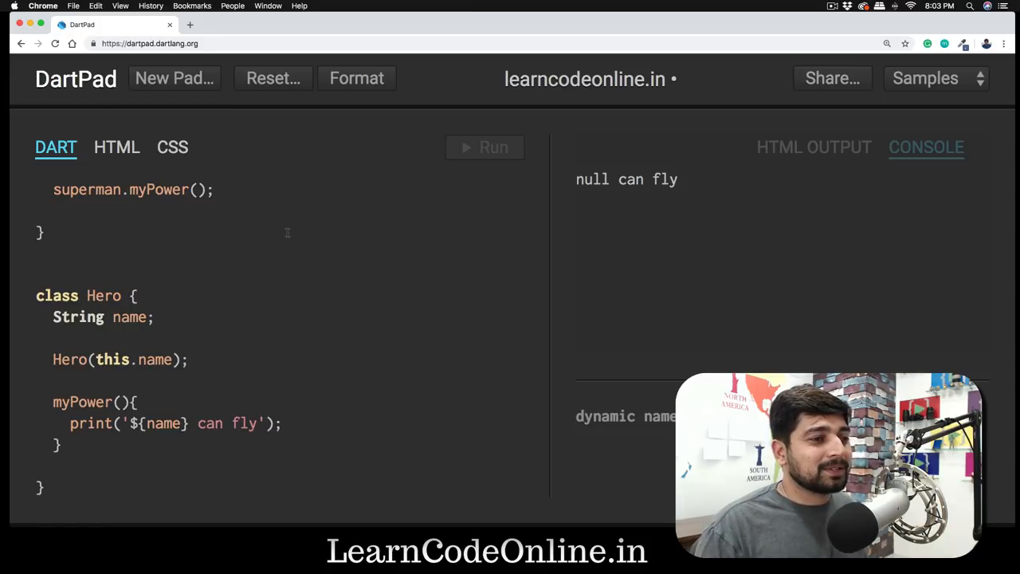
left_click(484, 146)
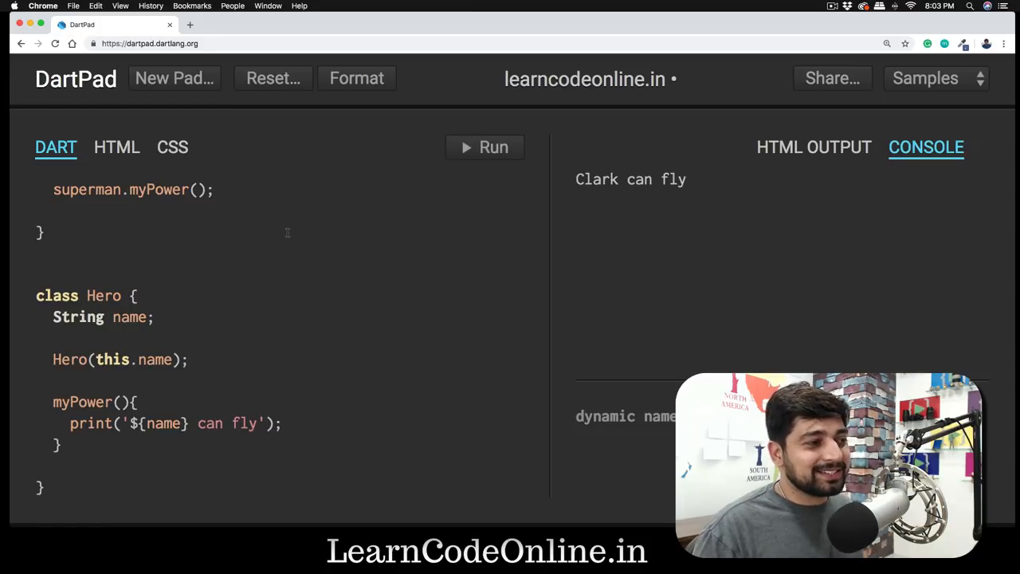